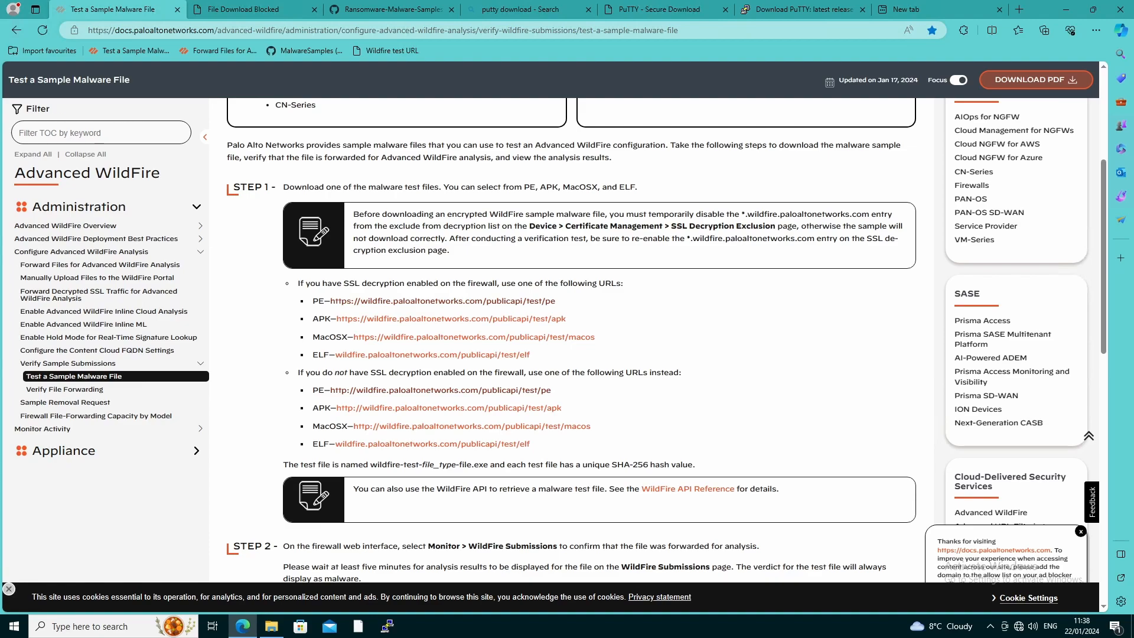
mouse_move(146, 503)
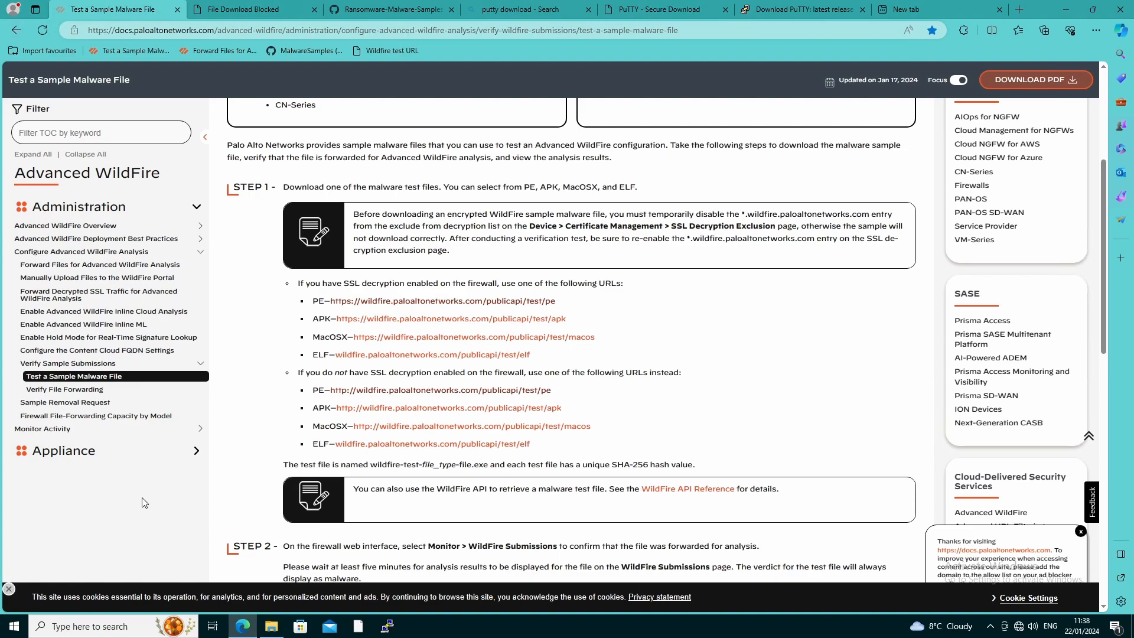
mouse_move(137, 23)
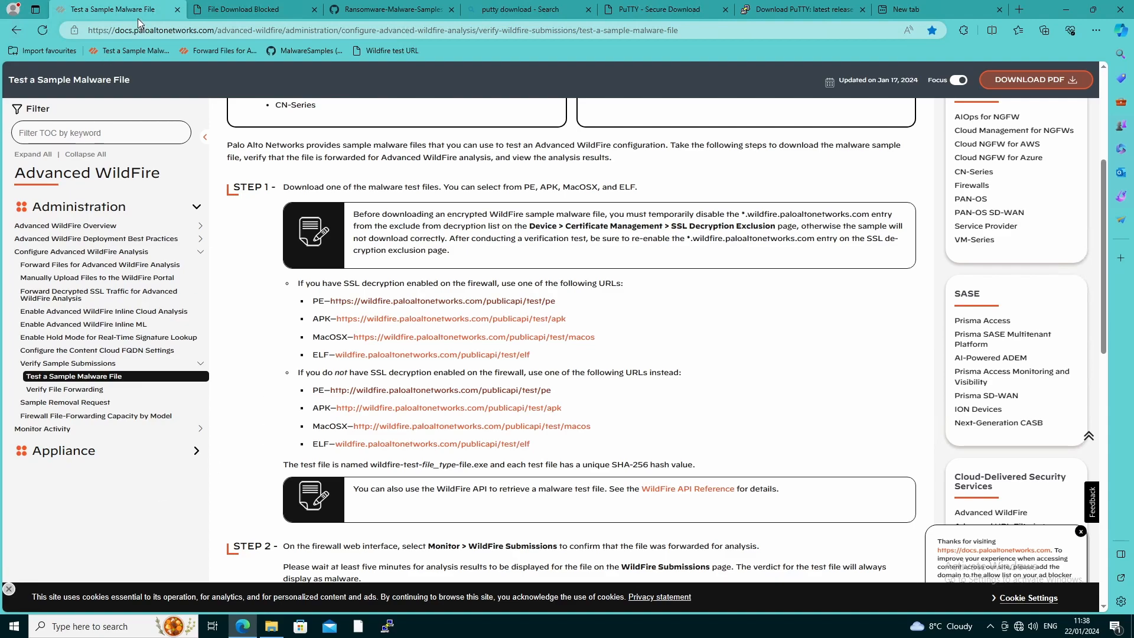
mouse_move(425, 321)
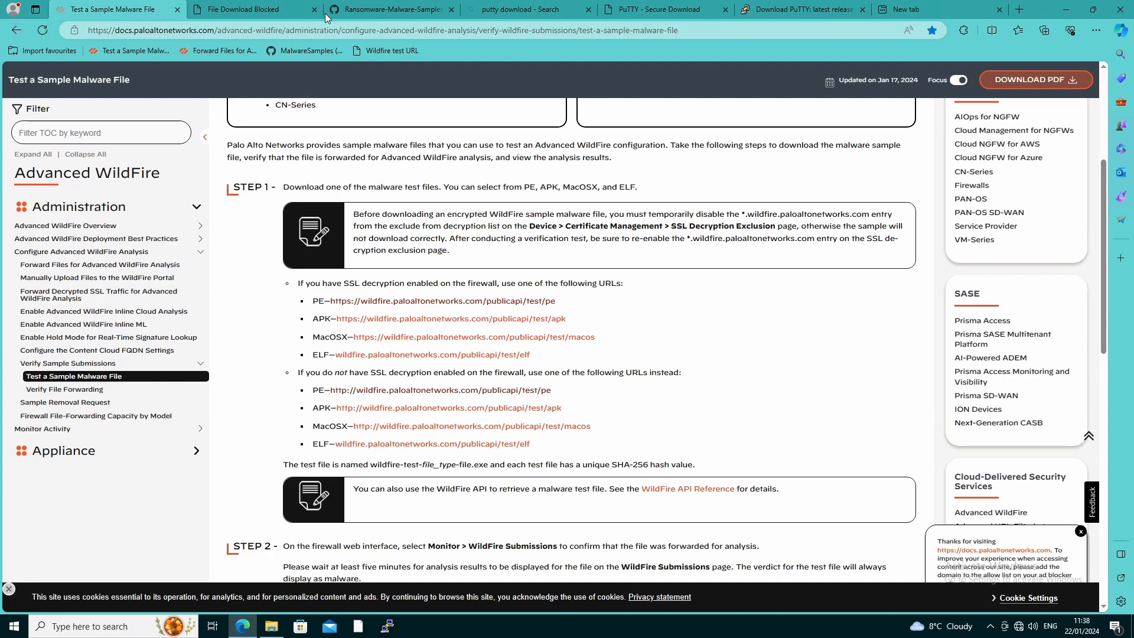
Close the leftover File Download Blocked tab, keeping the sample malware TechDocs page open
click(314, 10)
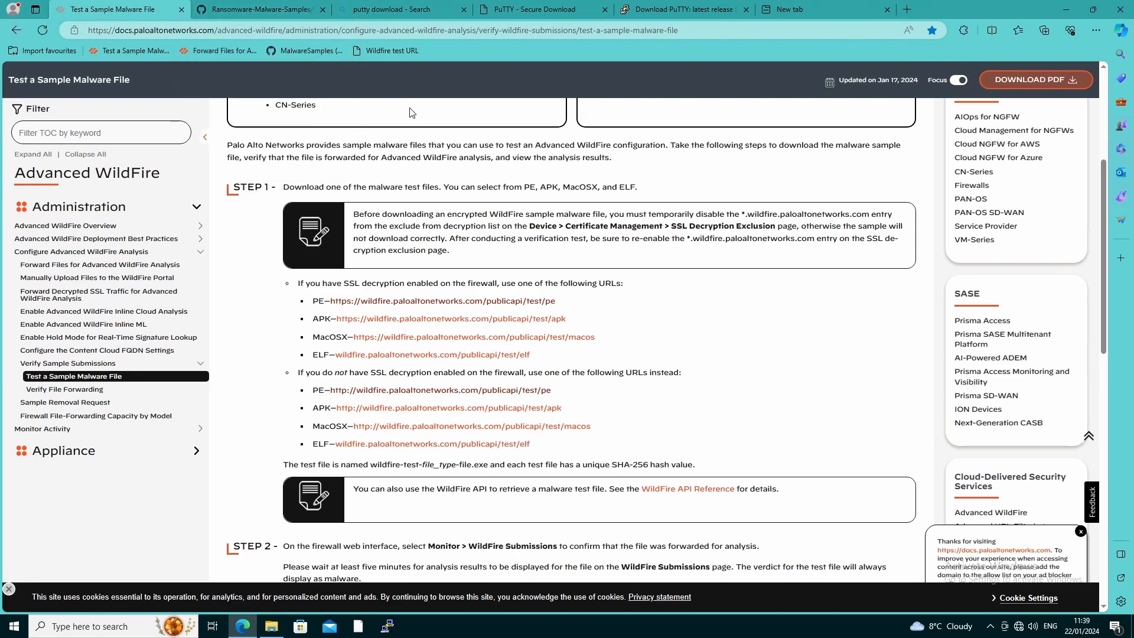
mouse_move(391, 130)
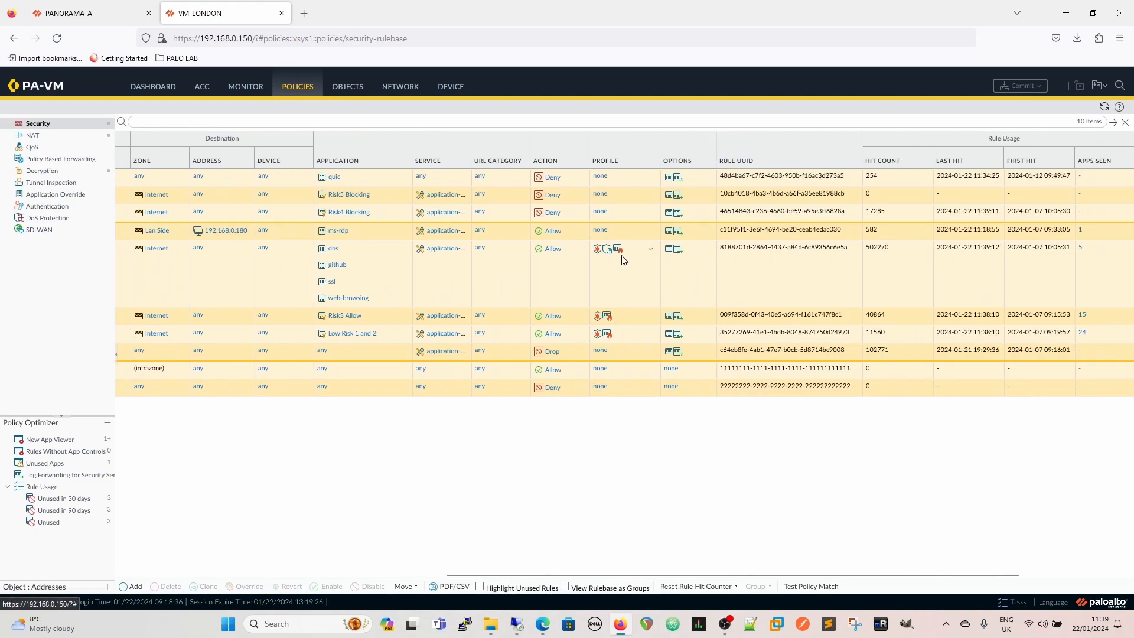
mouse_move(598, 251)
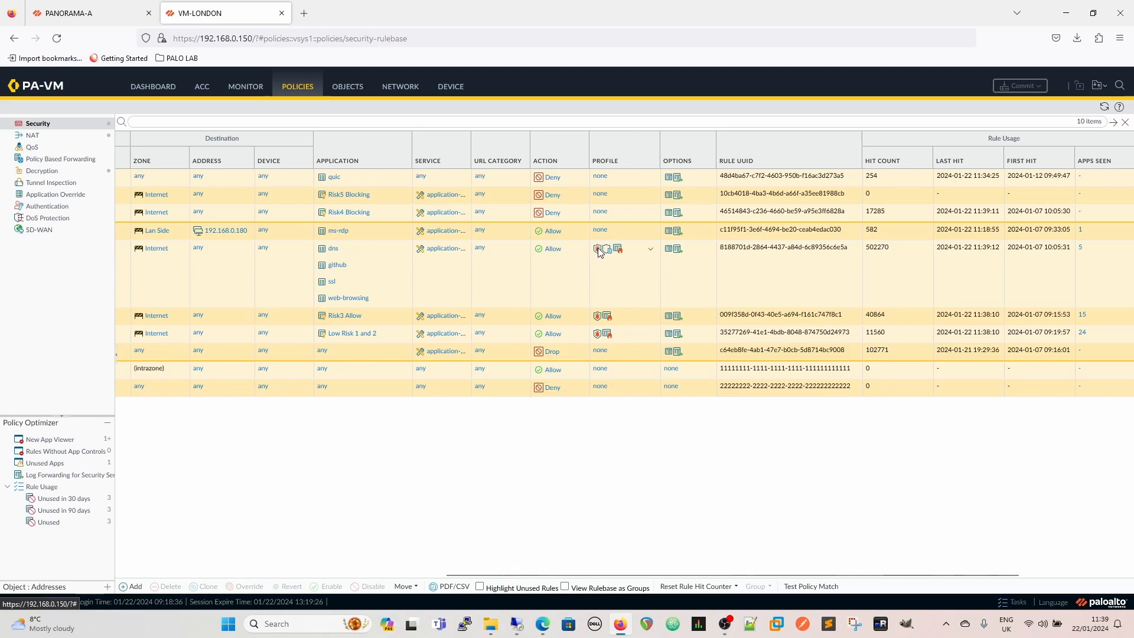
mouse_move(631, 338)
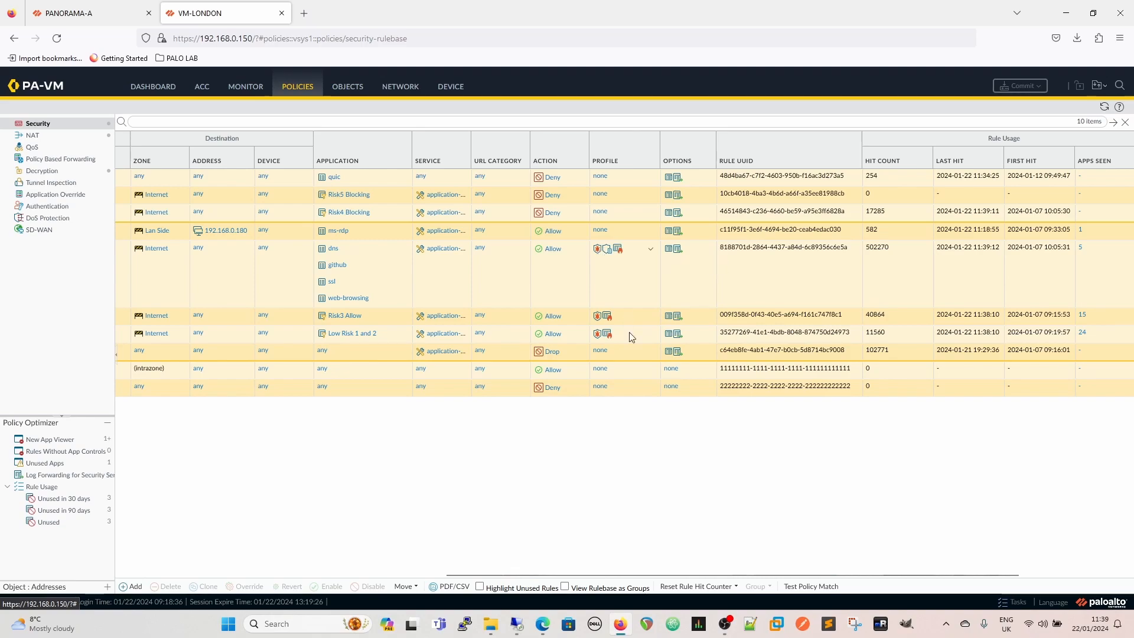
mouse_move(527, 312)
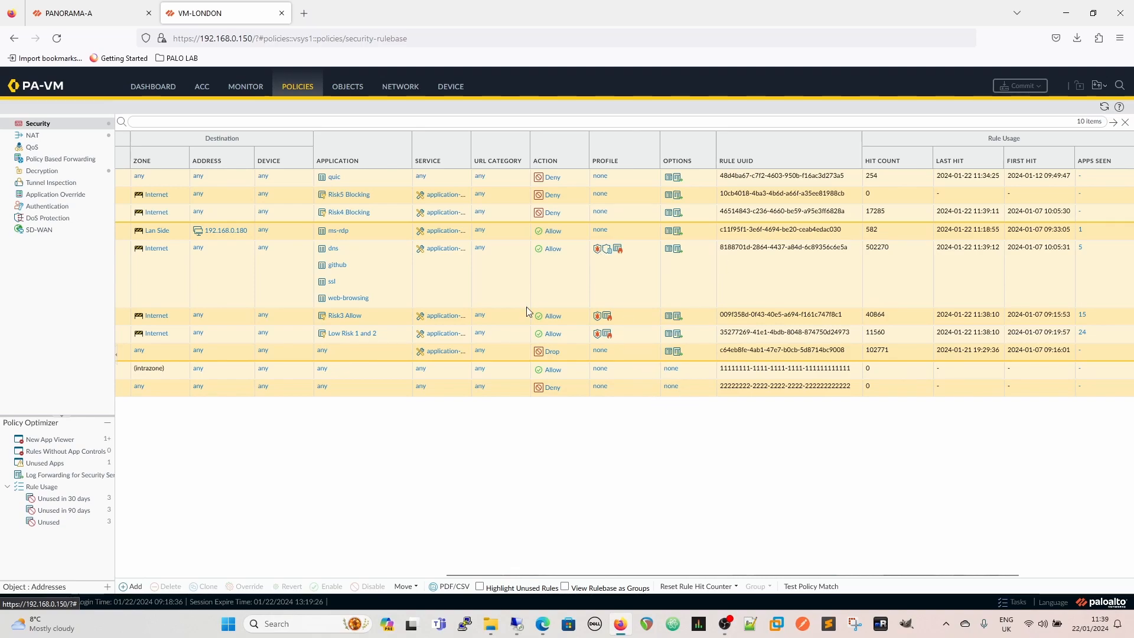
Show the Monitor > Logs > WildFire Submissions log listing putty files and UpdaterSetup.exe as benign
click(245, 87)
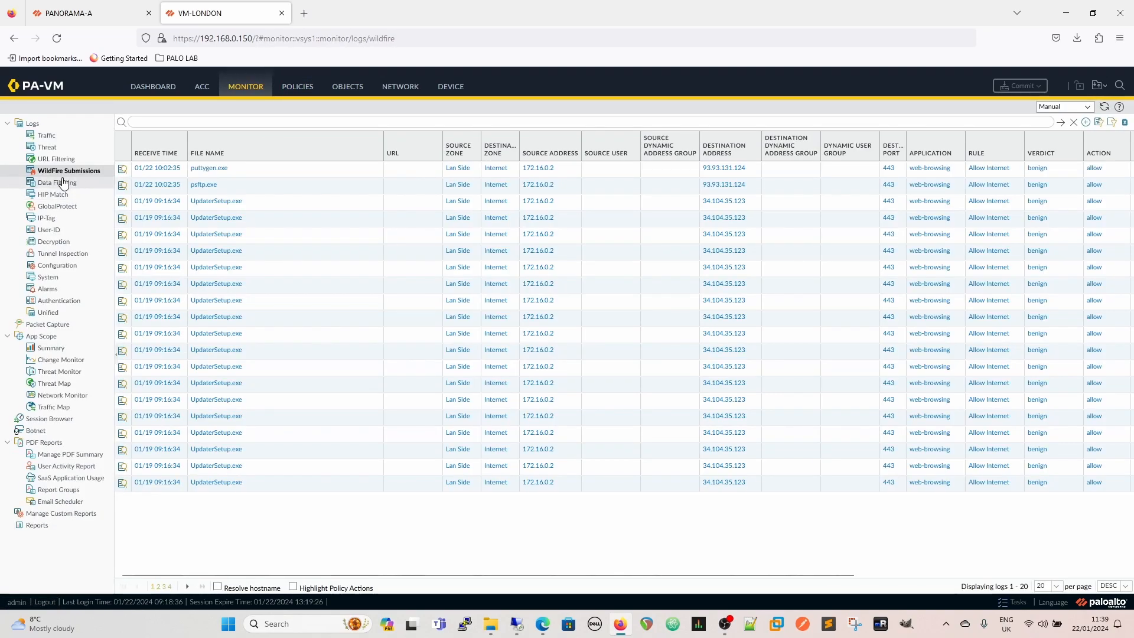
mouse_move(304, 188)
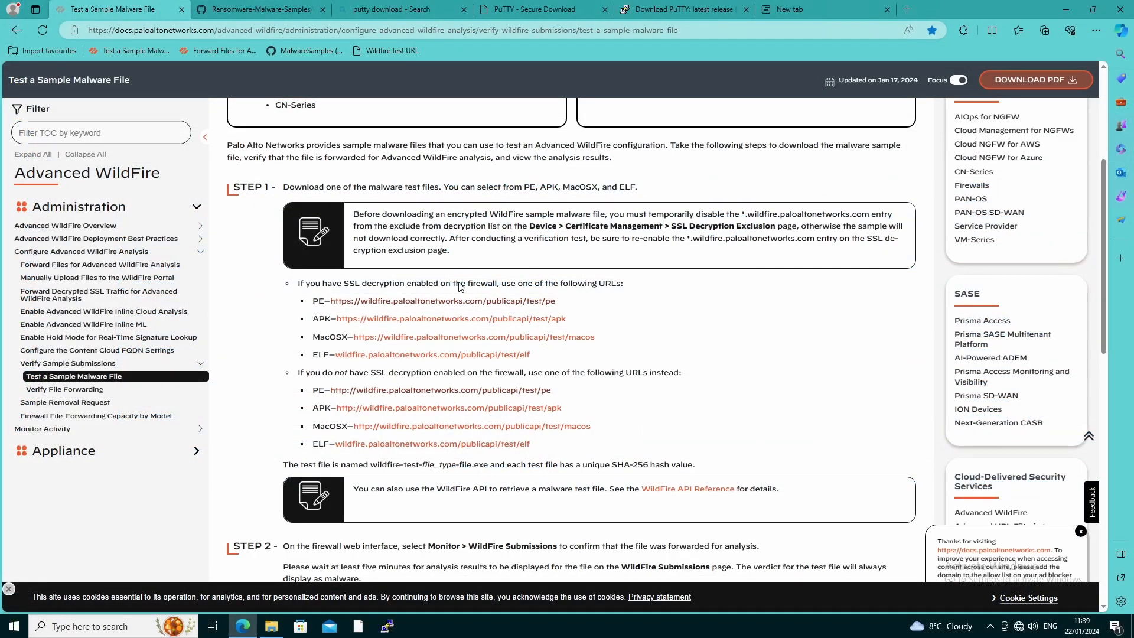
mouse_move(486, 326)
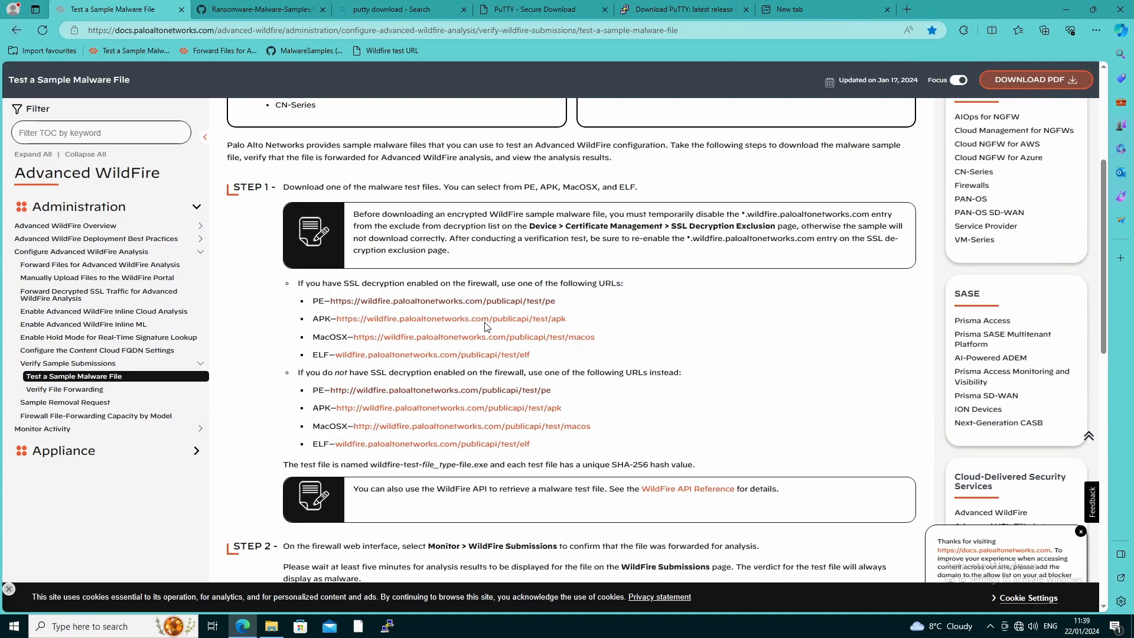
mouse_move(519, 331)
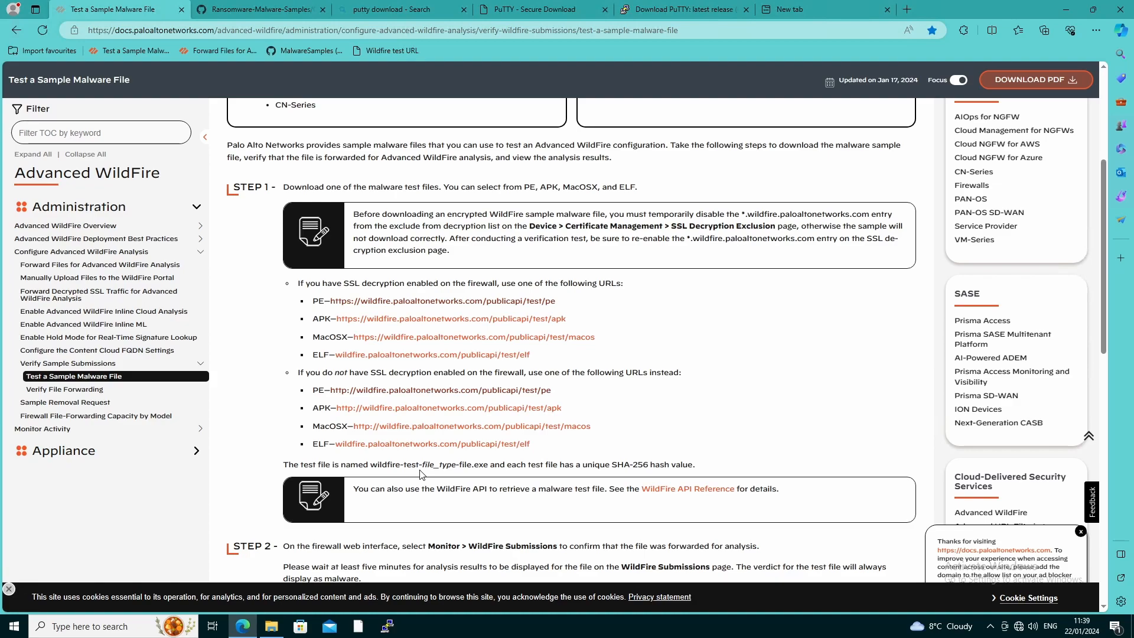
mouse_move(110, 442)
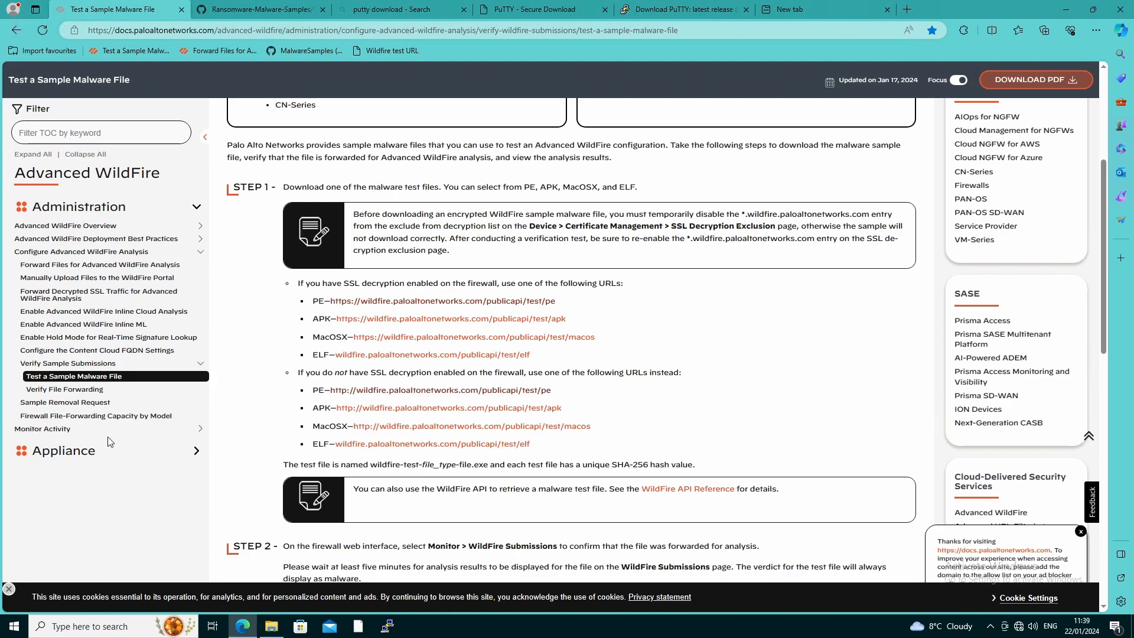
mouse_move(94, 443)
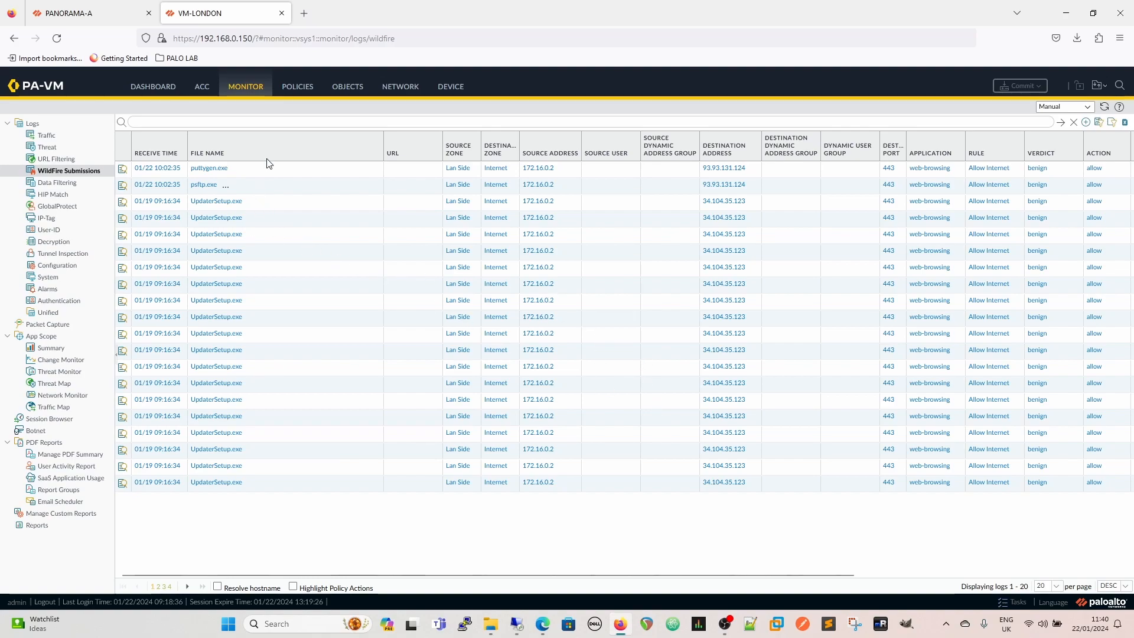
mouse_move(208, 172)
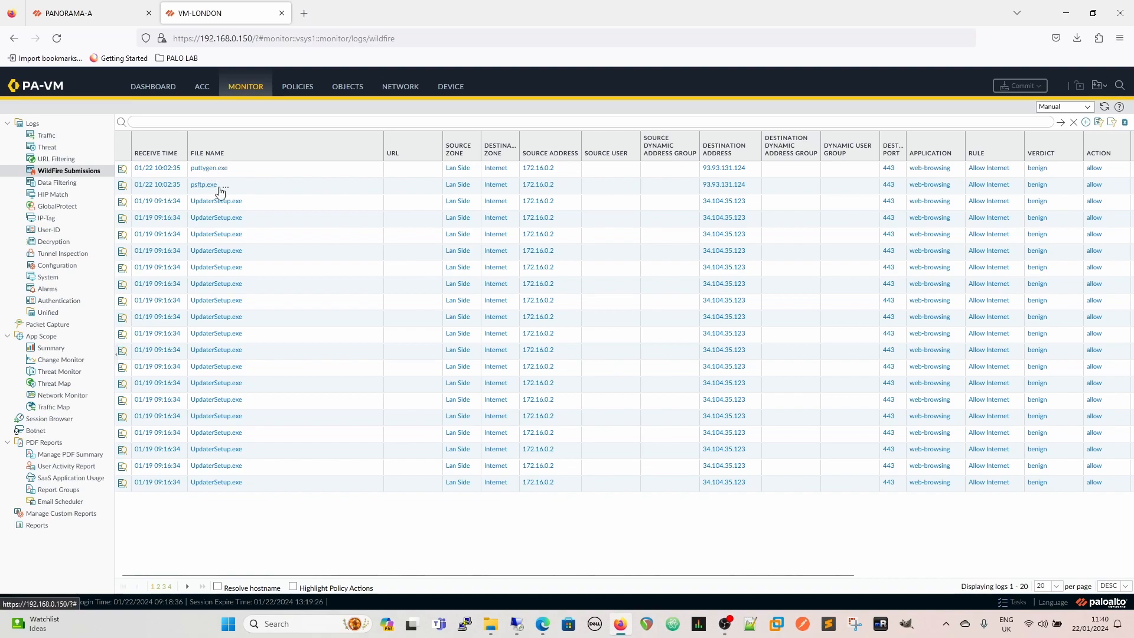
mouse_move(251, 189)
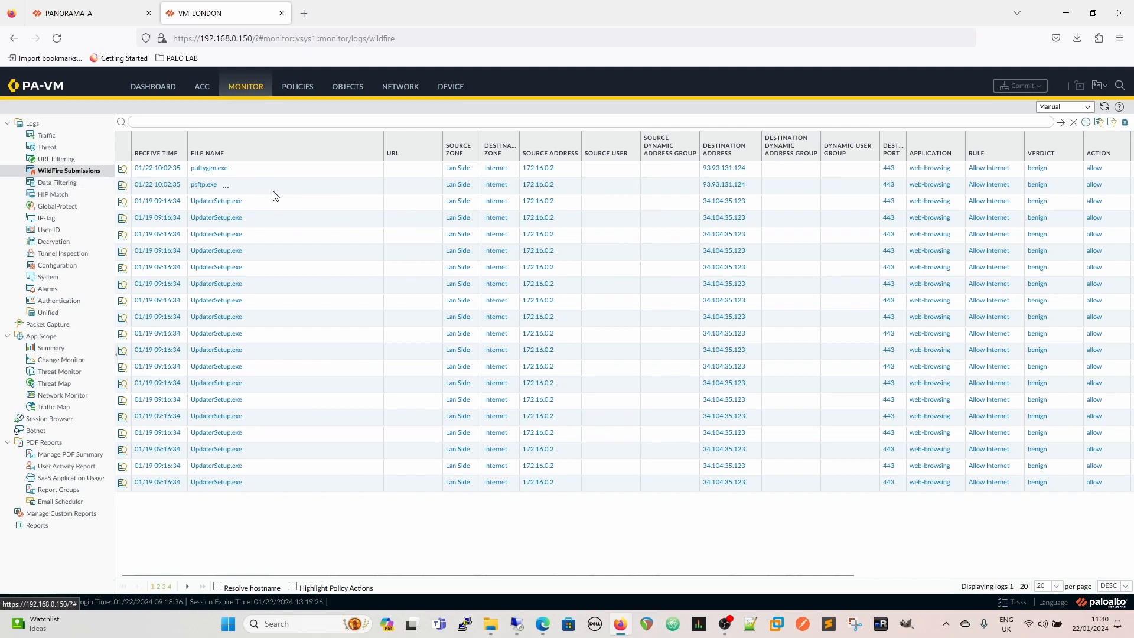
mouse_move(1049, 219)
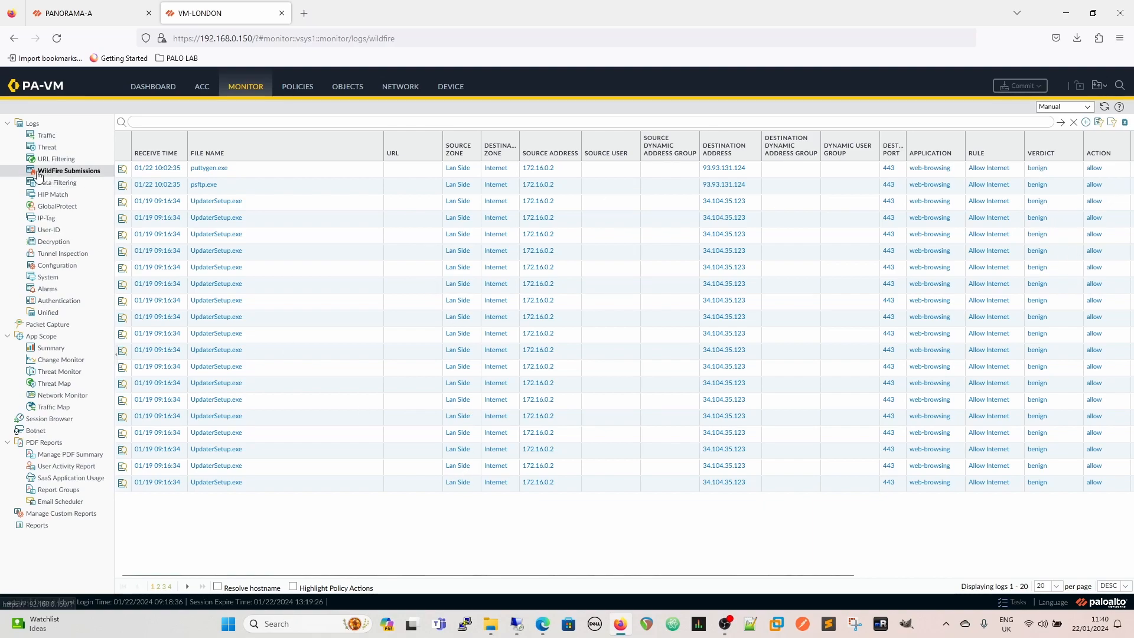
mouse_move(65, 190)
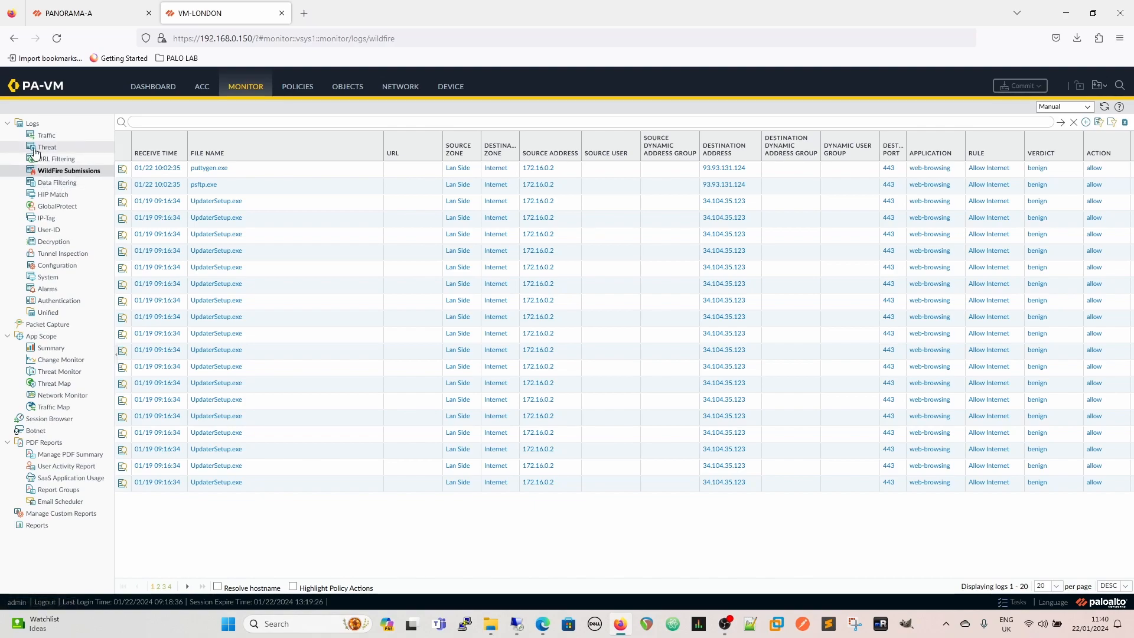
Show the Data Filtering log with the test PE, ELF and APK file detections
click(56, 182)
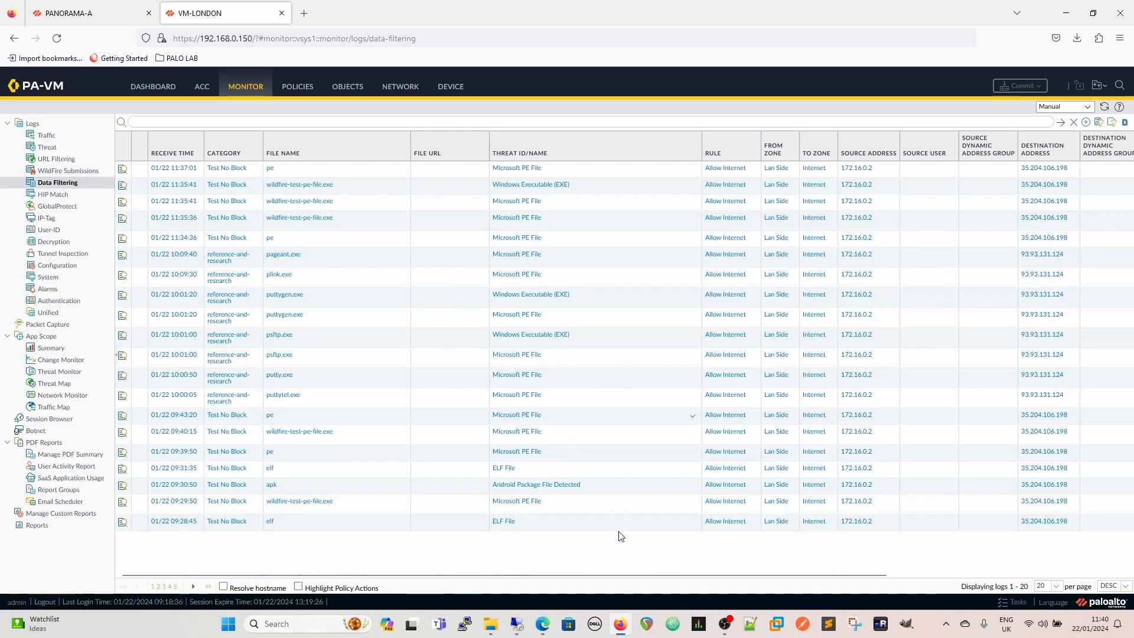
scroll(right, 3)
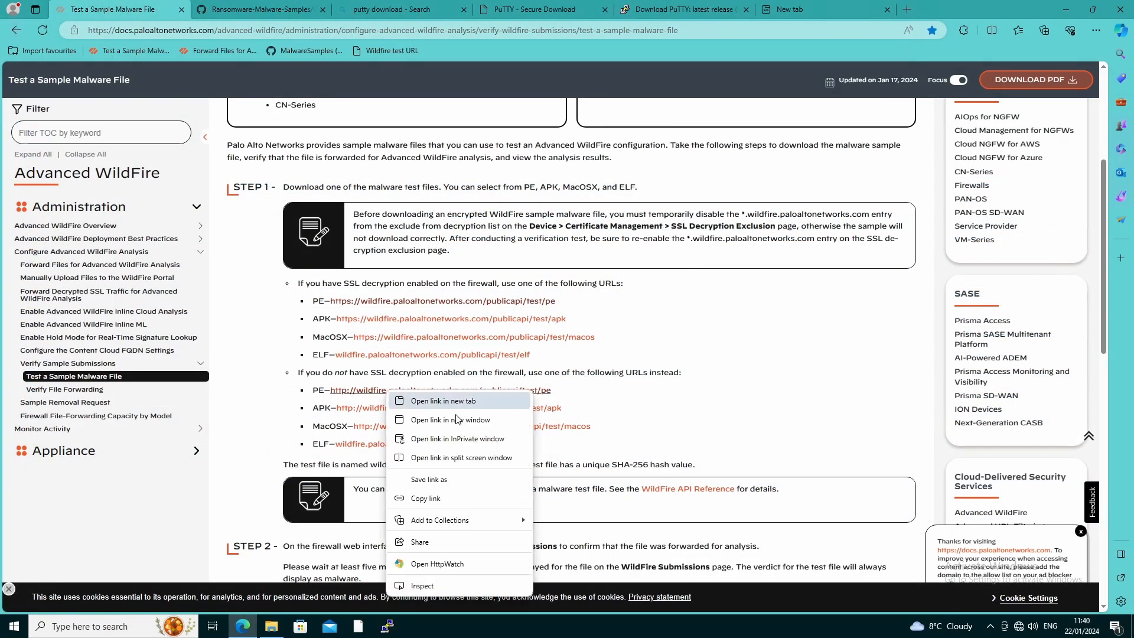
Open the plain-HTTP PE malware test file URL in a new tab
click(442, 401)
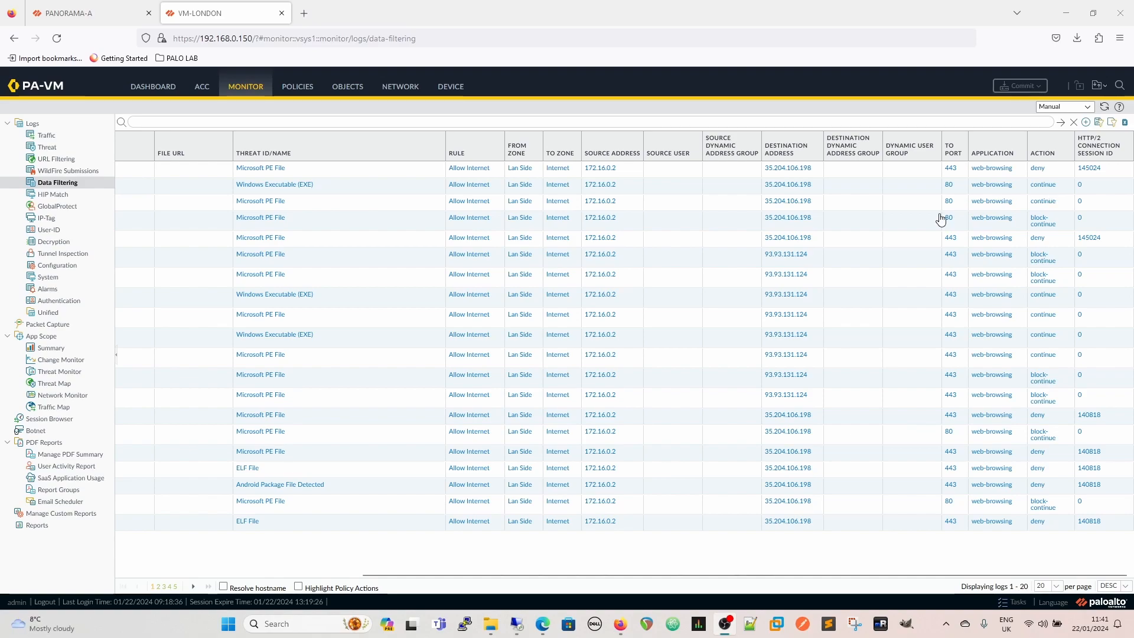
mouse_move(659, 222)
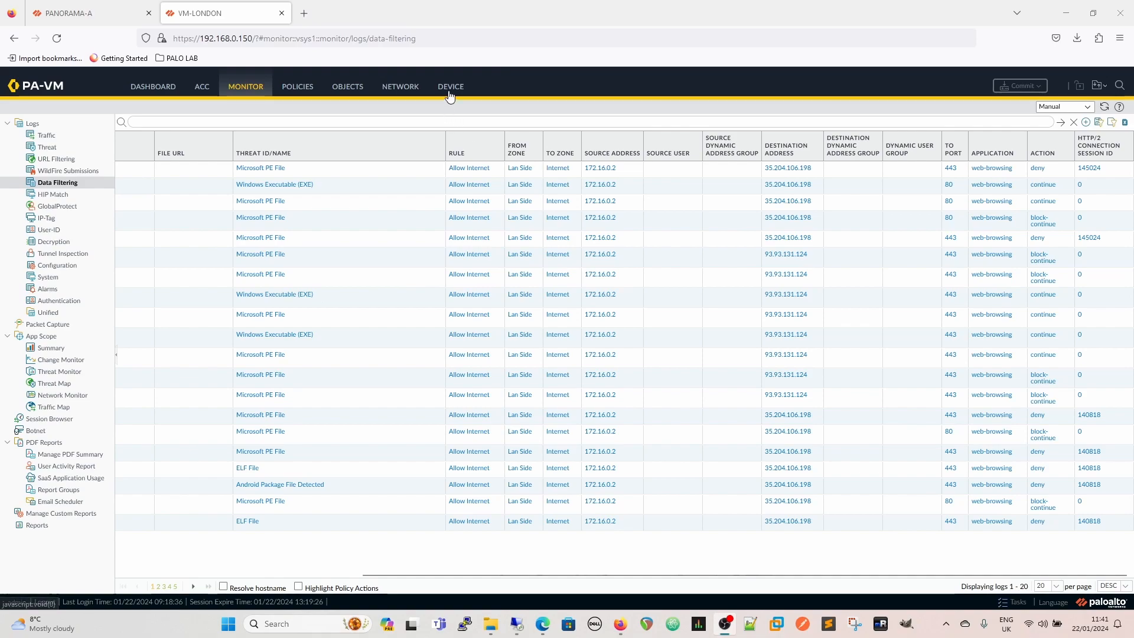
Check Device > Setup > Content-ID with its 15-minute URL Continue Timeout, then return to Monitor
click(451, 86)
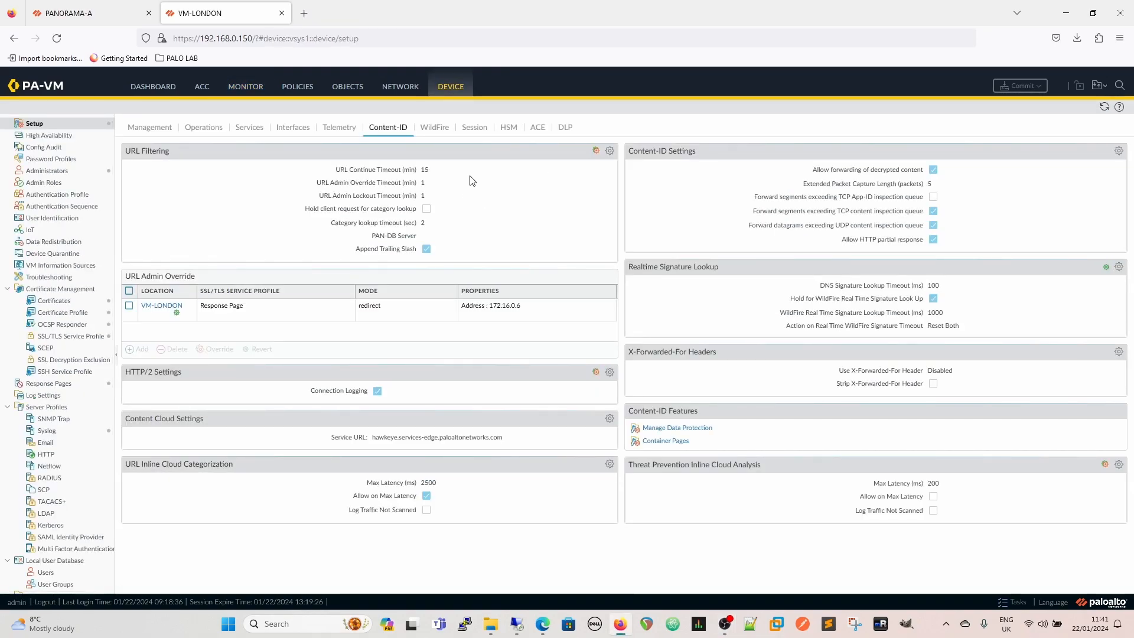
mouse_move(491, 204)
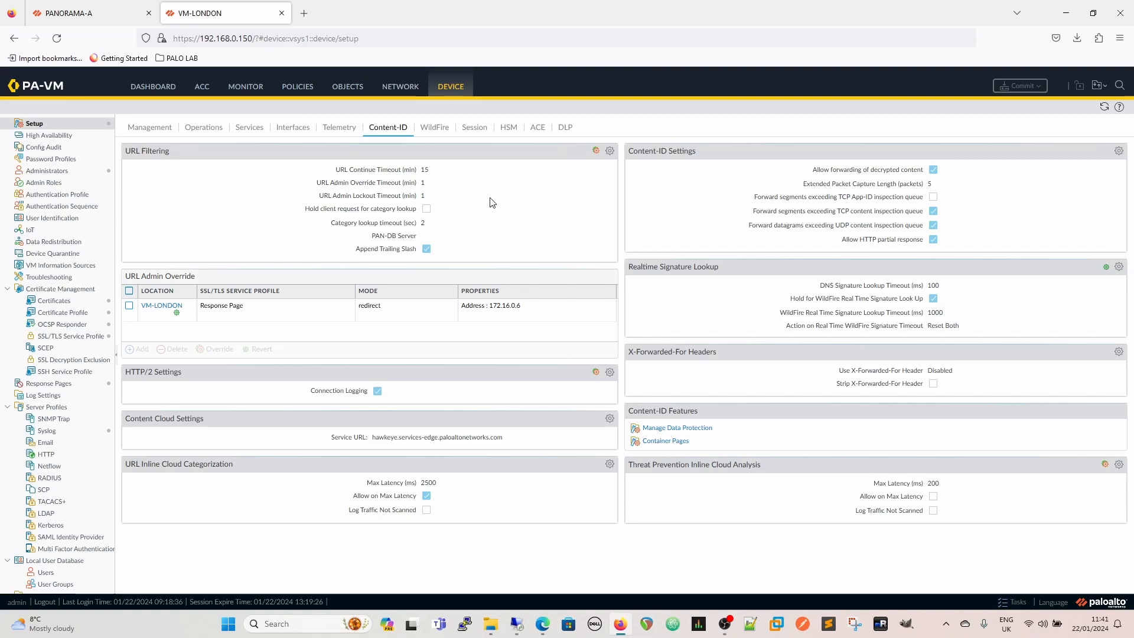
mouse_move(409, 181)
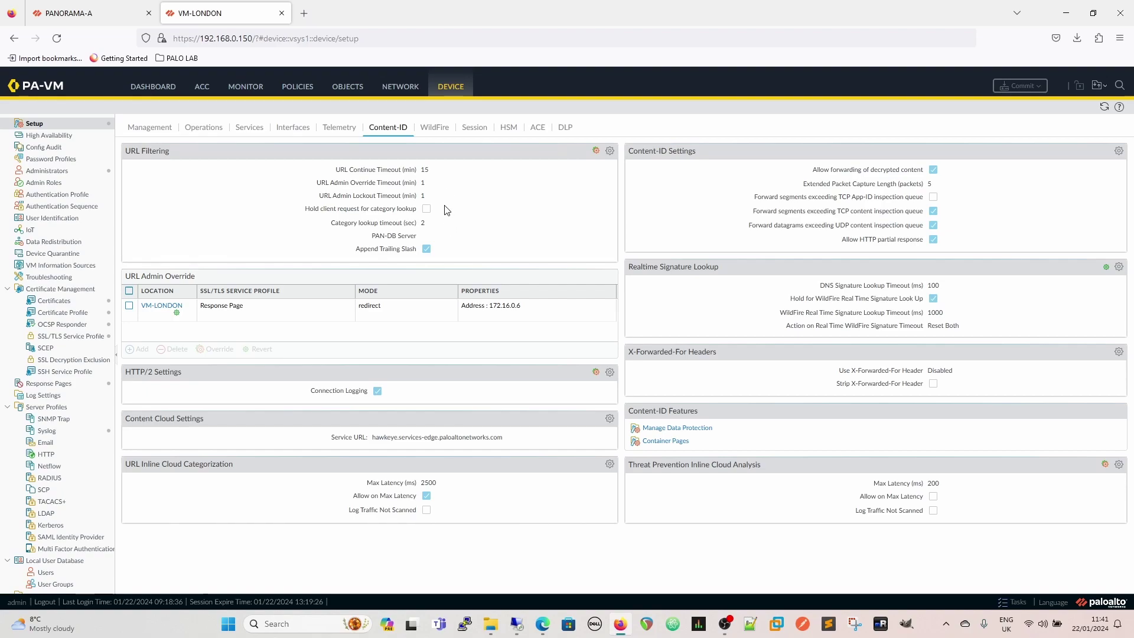
click(246, 86)
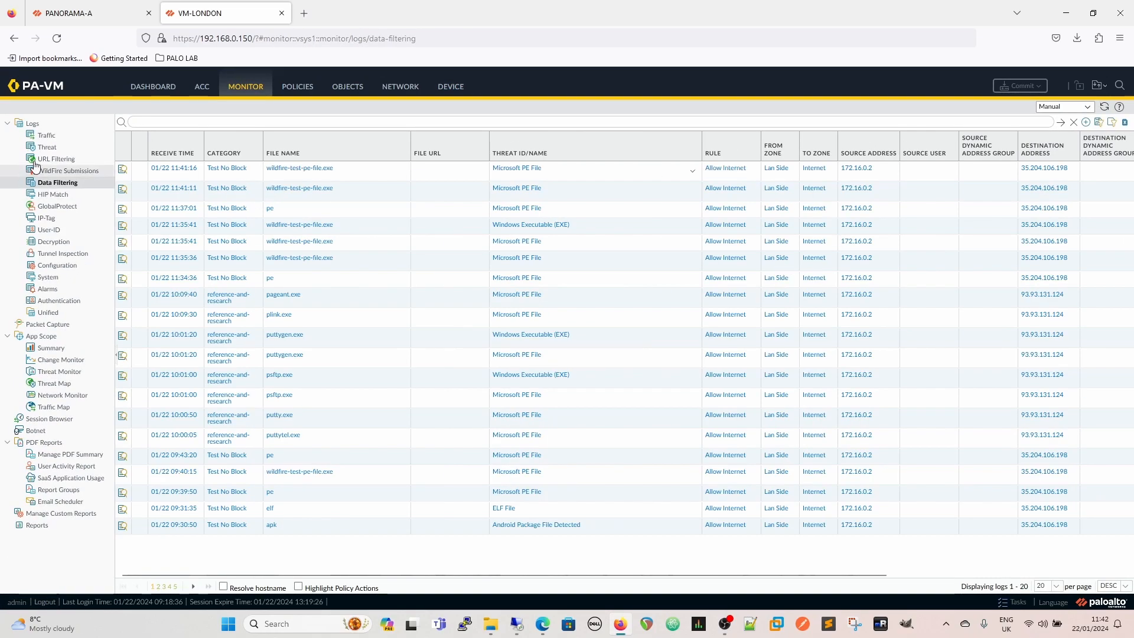
Show the Threat log with wildfire-test-pe-file.exe flagged ml-virus, action reset-both
click(46, 146)
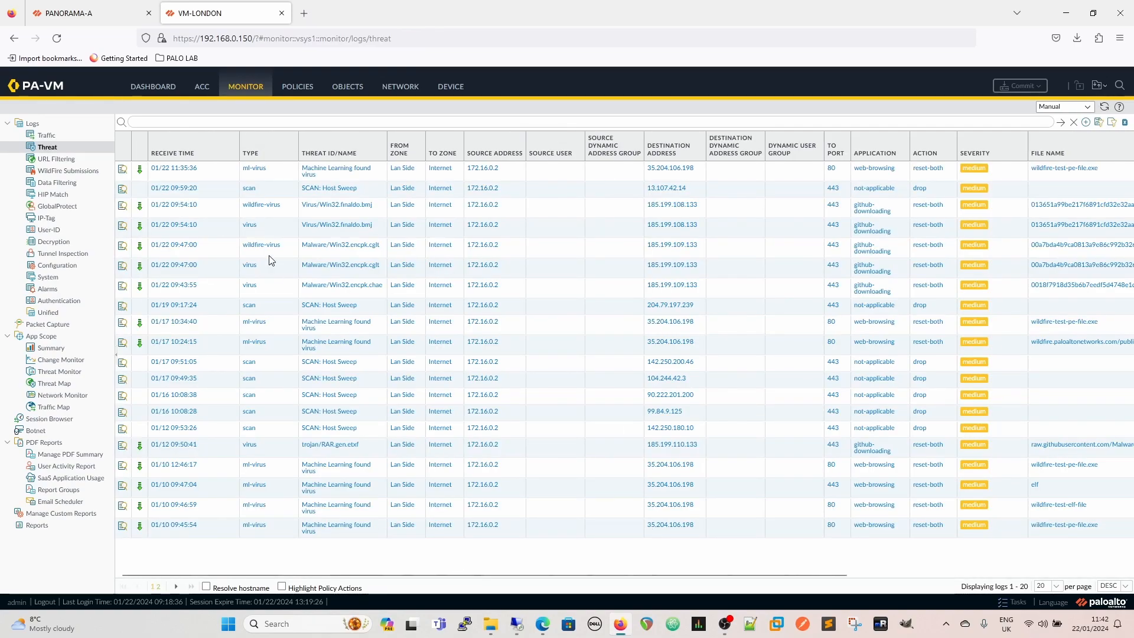
mouse_move(322, 188)
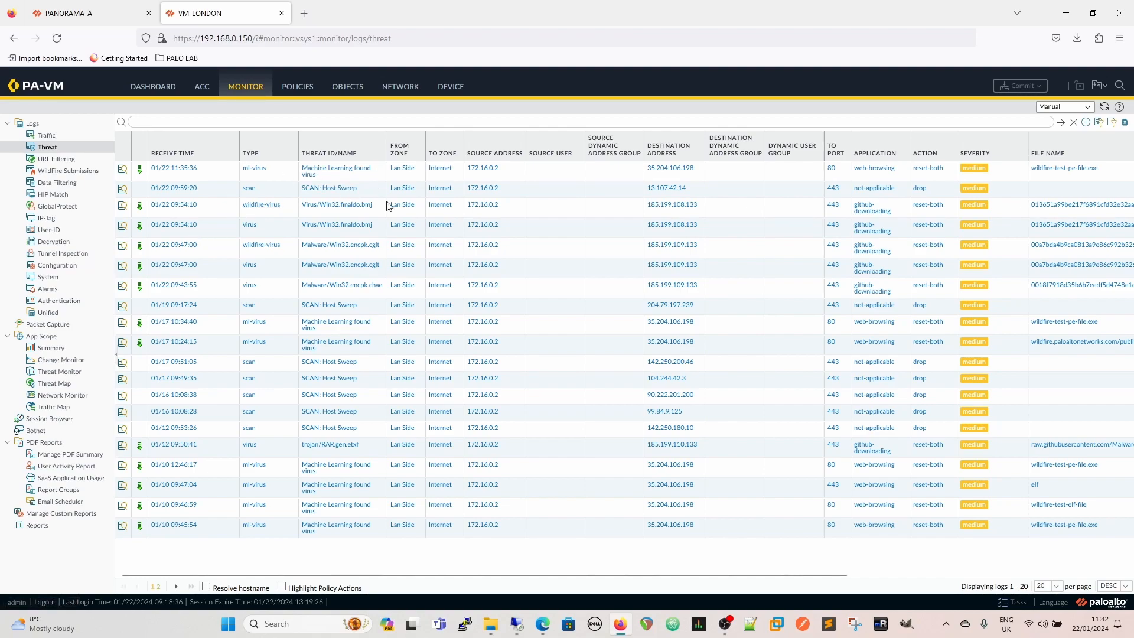
mouse_move(936, 178)
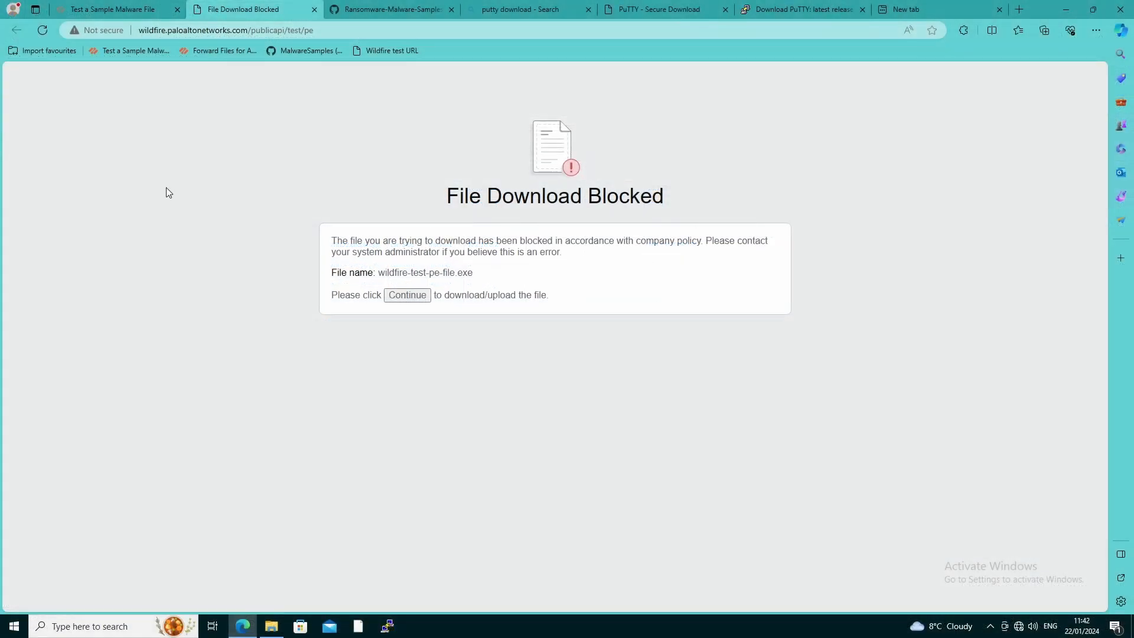
Open the HTTP PE test link in a new tab and continue past its download-blocked page
click(109, 9)
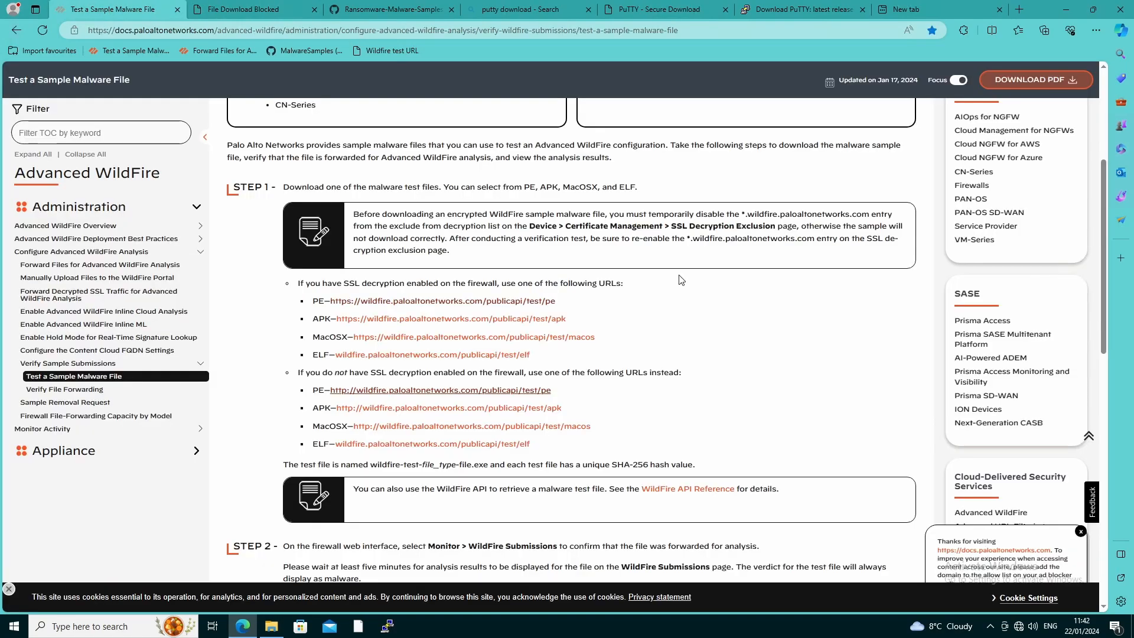
right_click(439, 390)
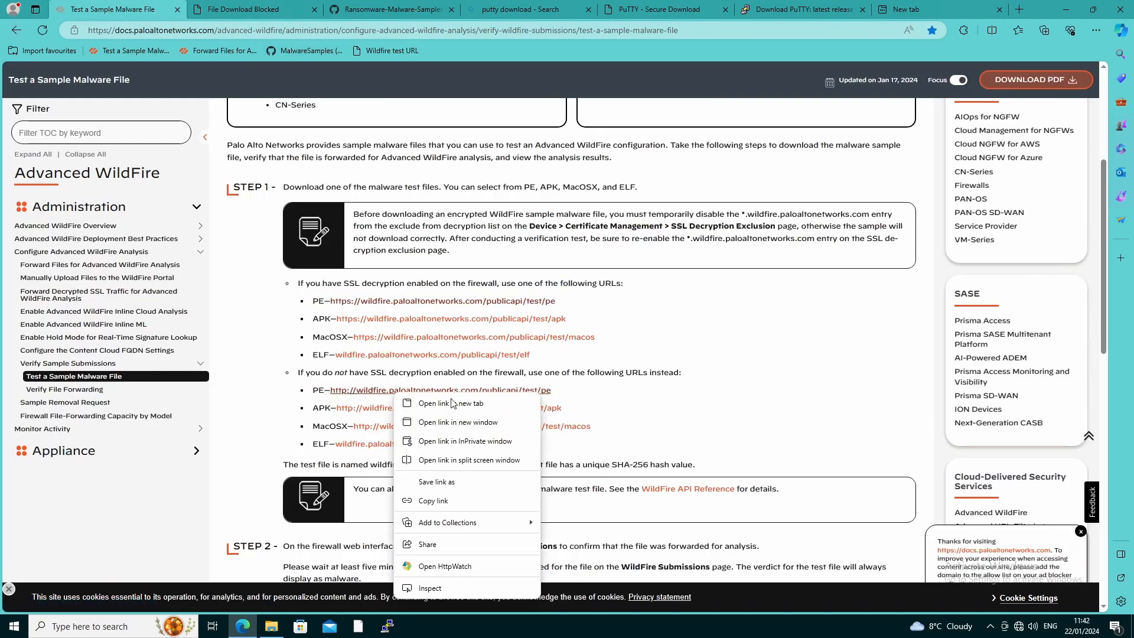
click(444, 404)
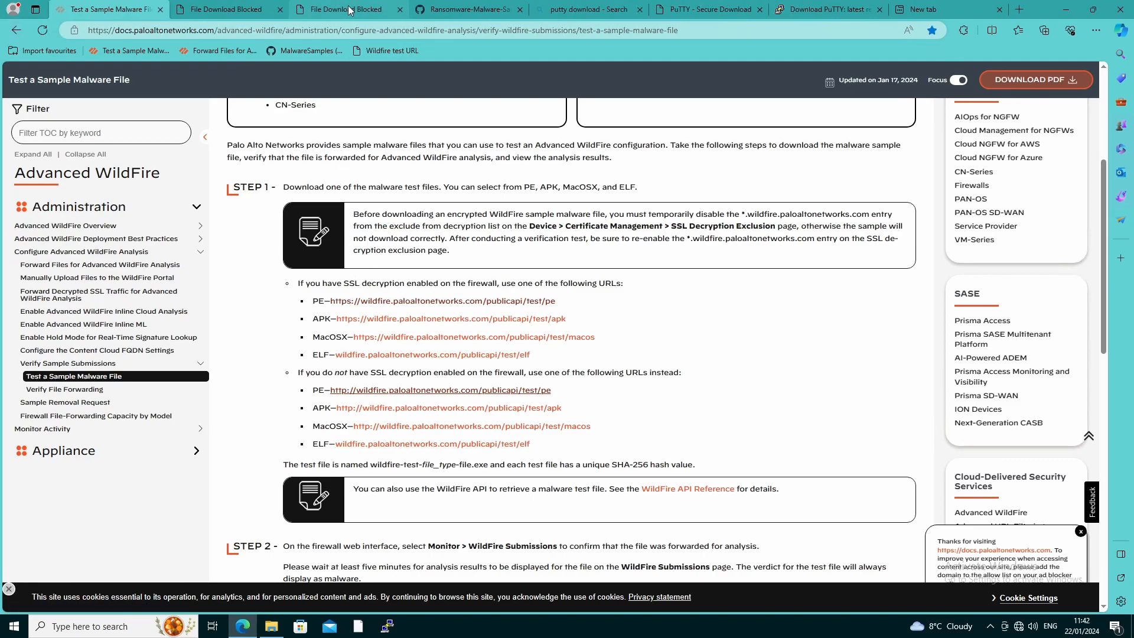
click(347, 9)
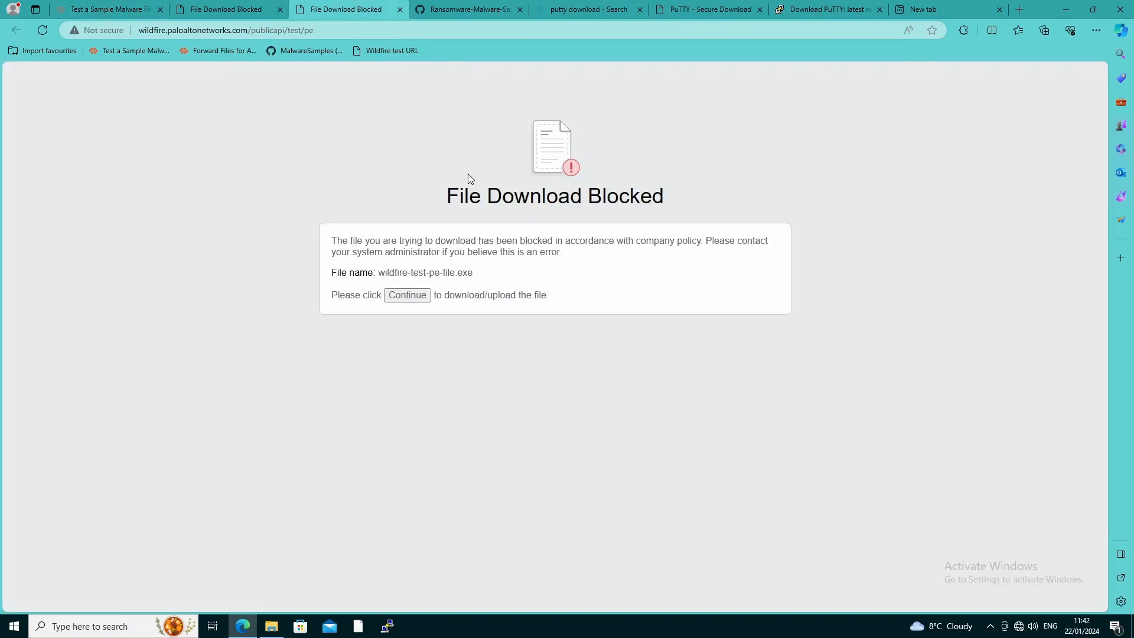
click(408, 295)
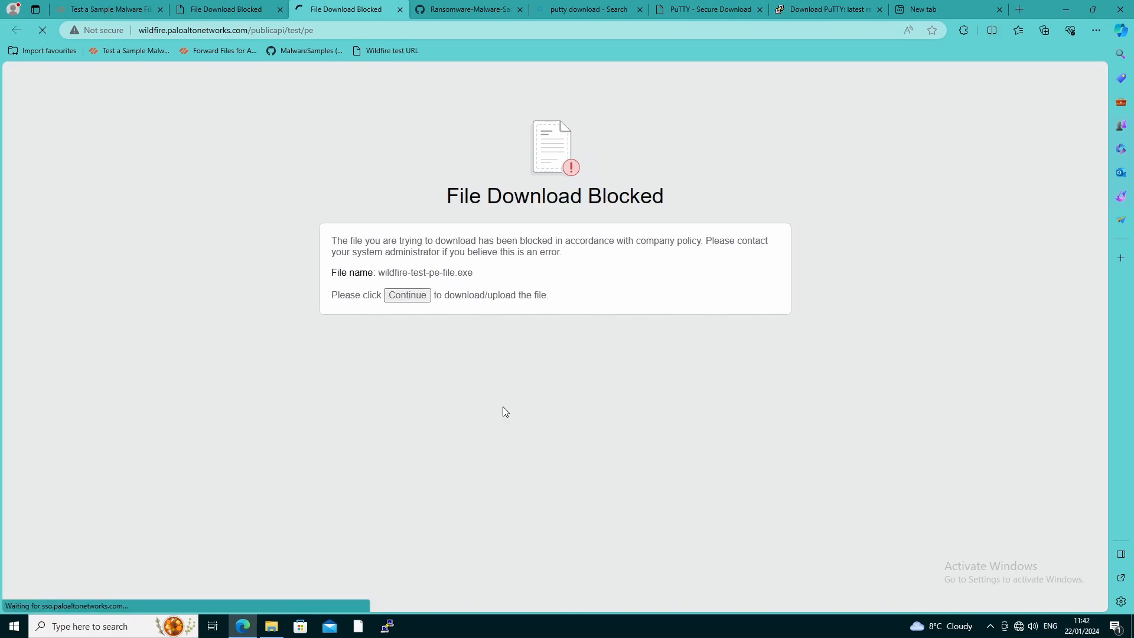
click(1044, 30)
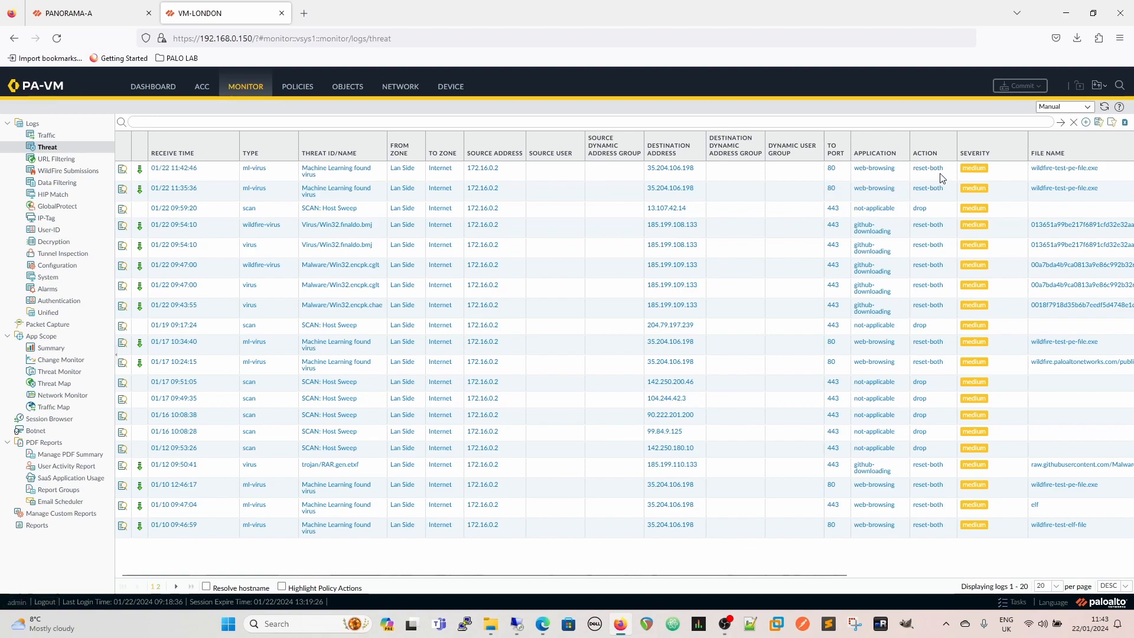
mouse_move(707, 267)
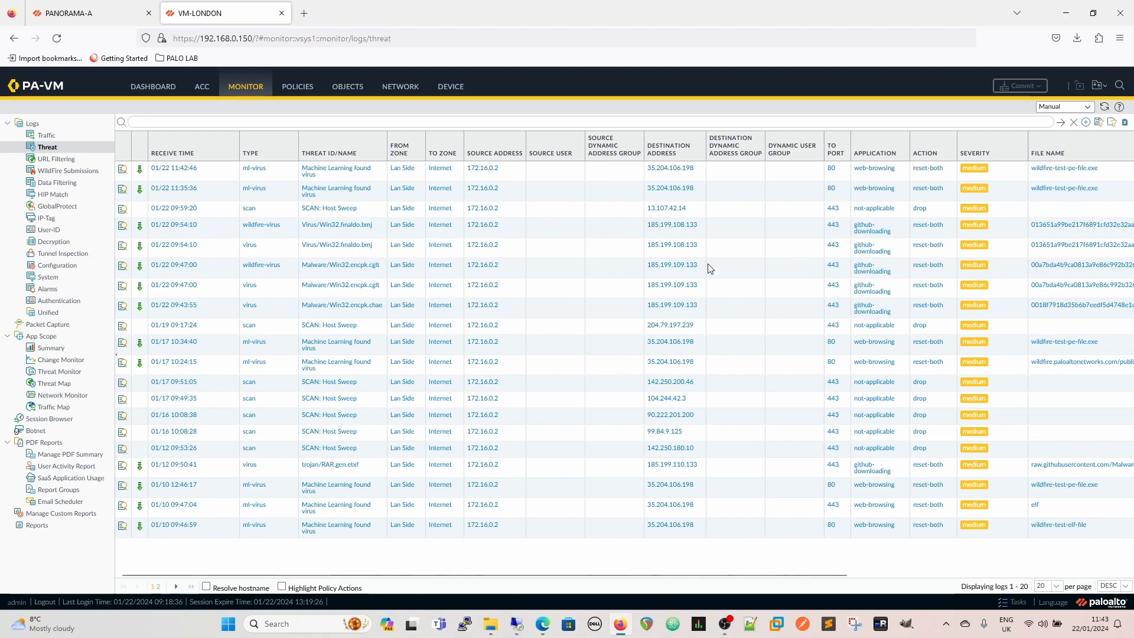
mouse_move(256, 237)
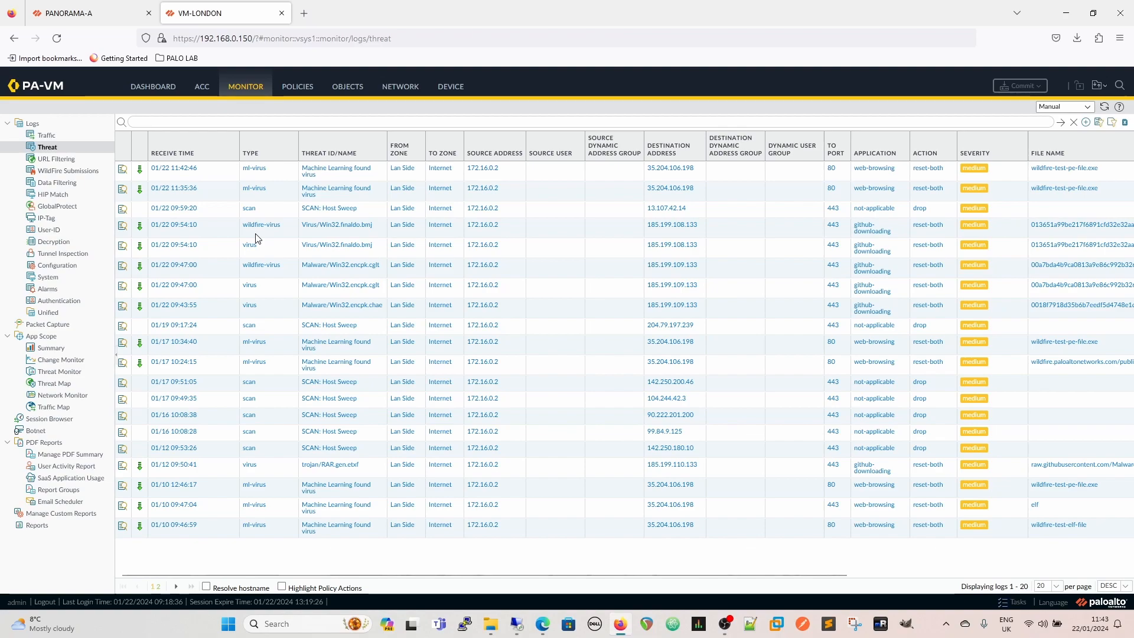
mouse_move(267, 310)
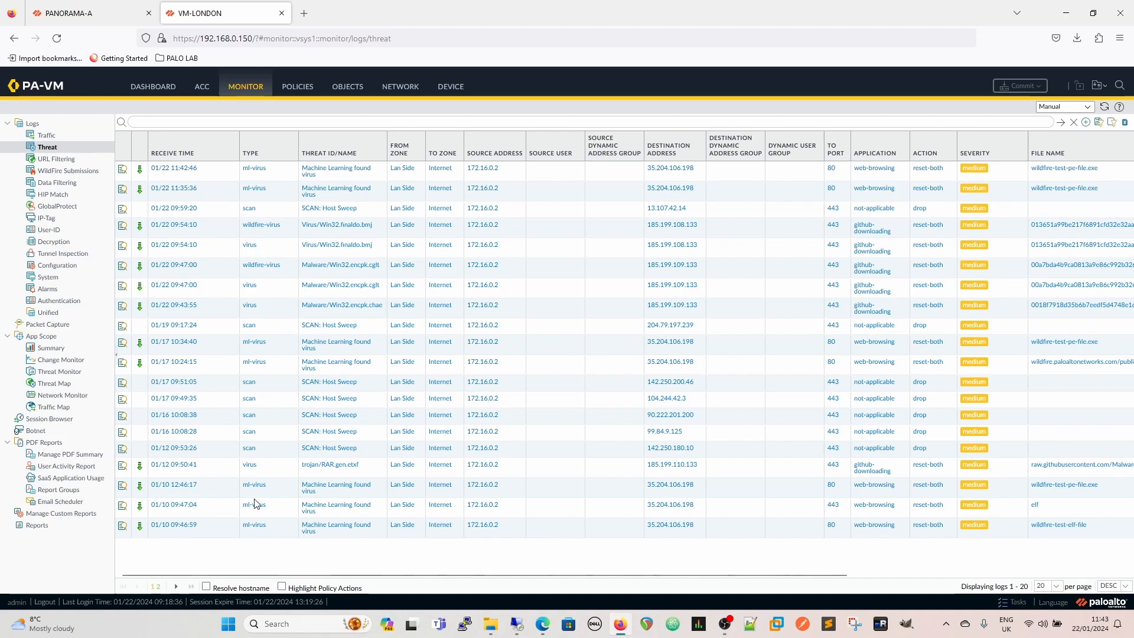
mouse_move(291, 429)
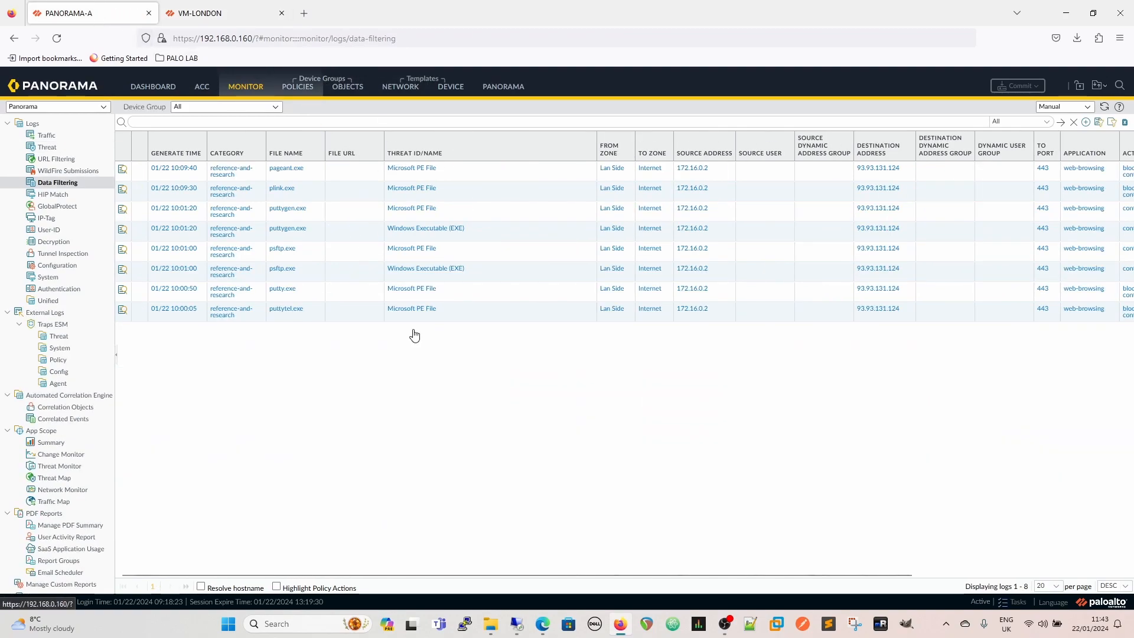
From Security Post Rules, open the Mode44 File blocking profile used by the Allow Internet rule
click(298, 86)
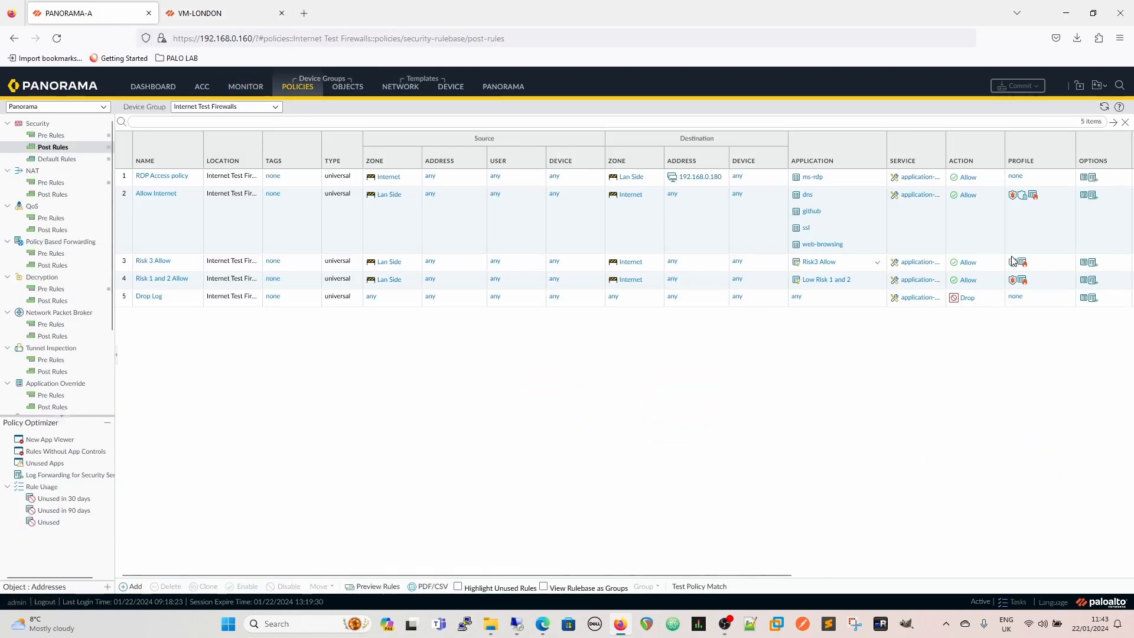
mouse_move(1022, 196)
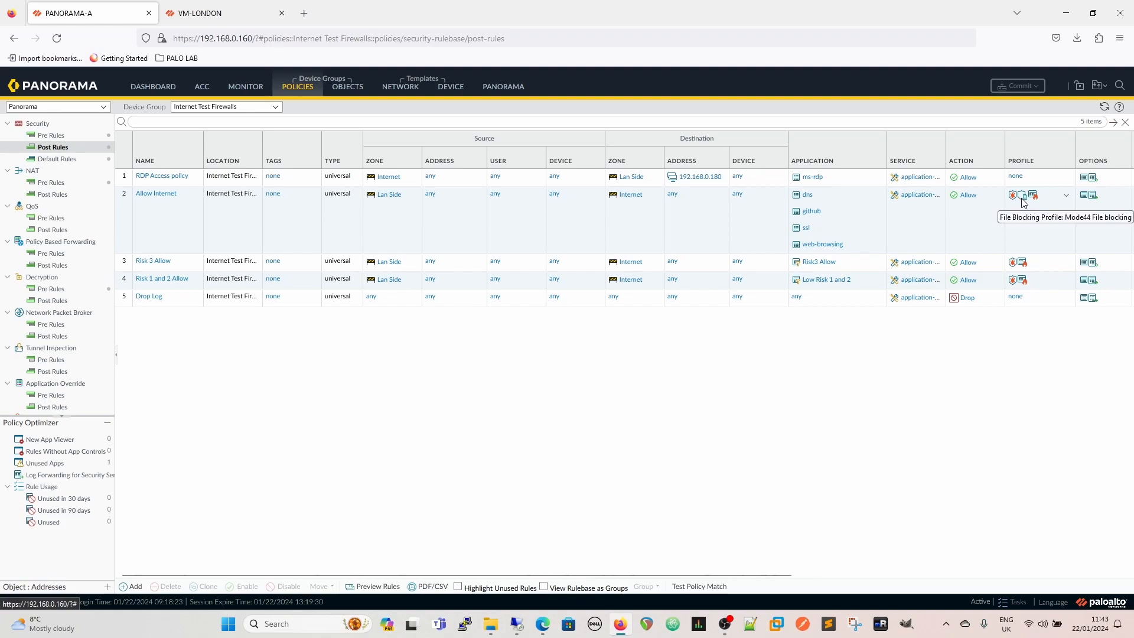
click(1021, 196)
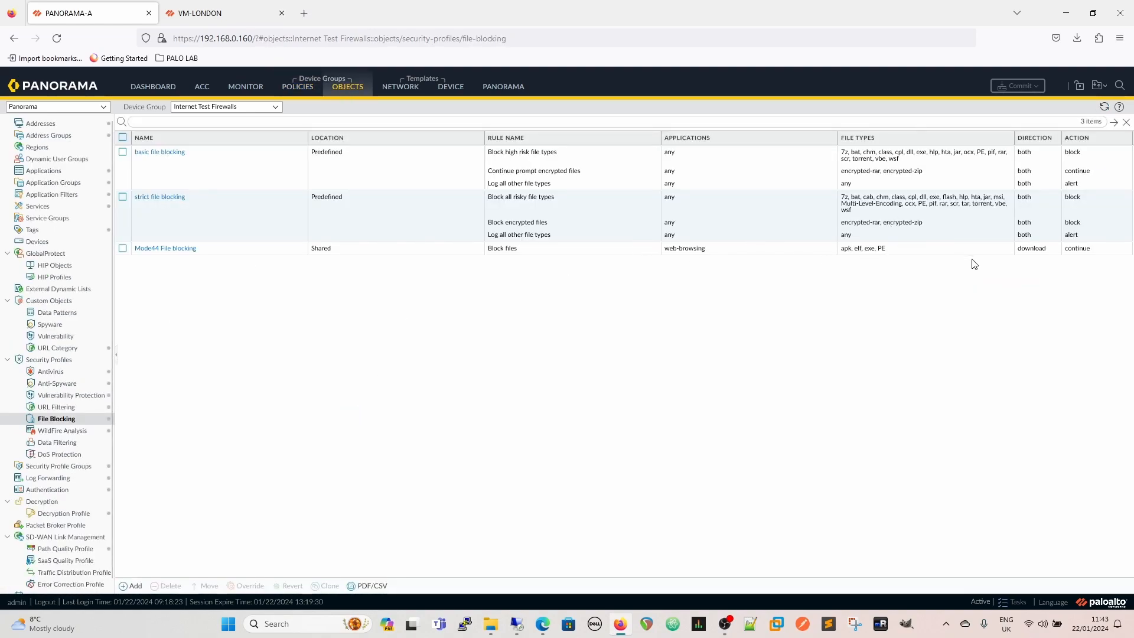
mouse_move(759, 347)
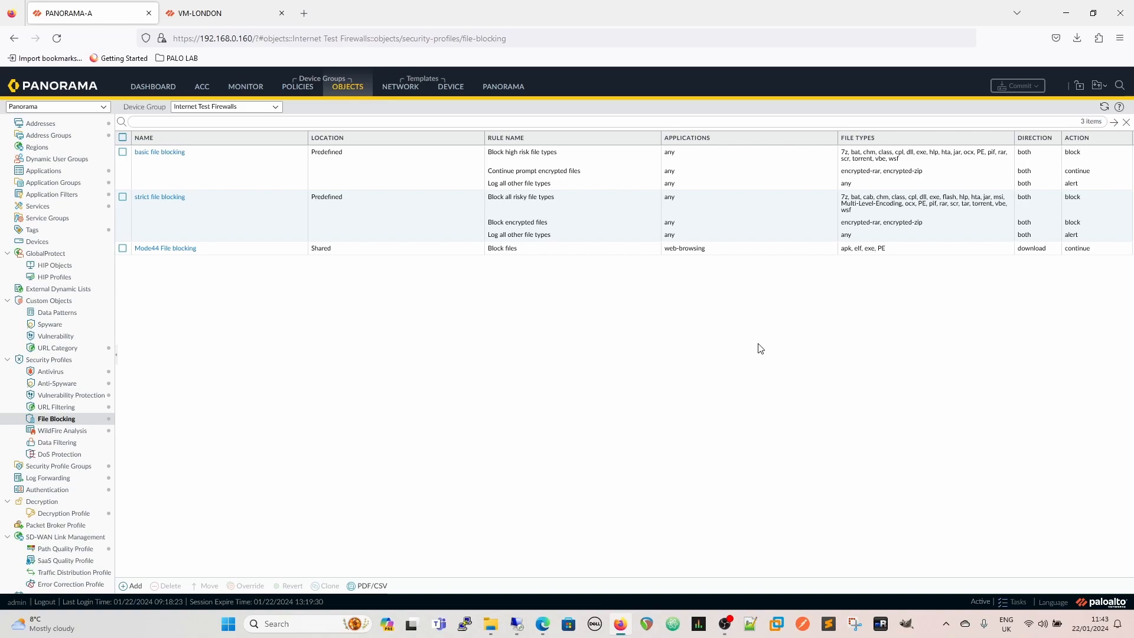
mouse_move(492, 405)
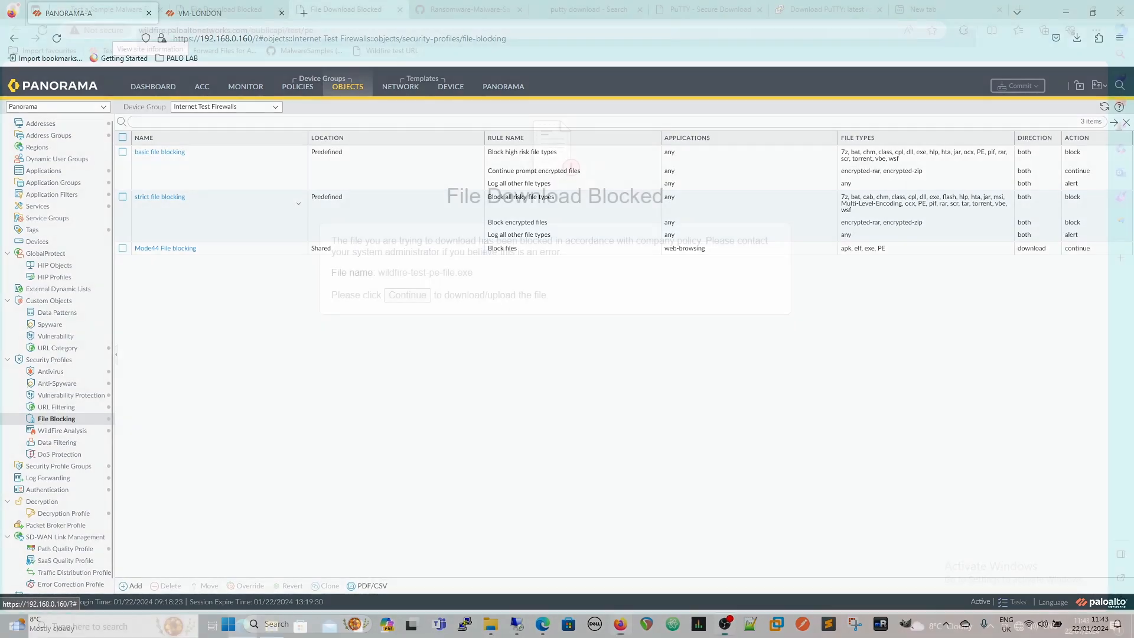
On the PuTTY download page, request the 64-bit Arm plink.exe under Alternative binary files
click(340, 10)
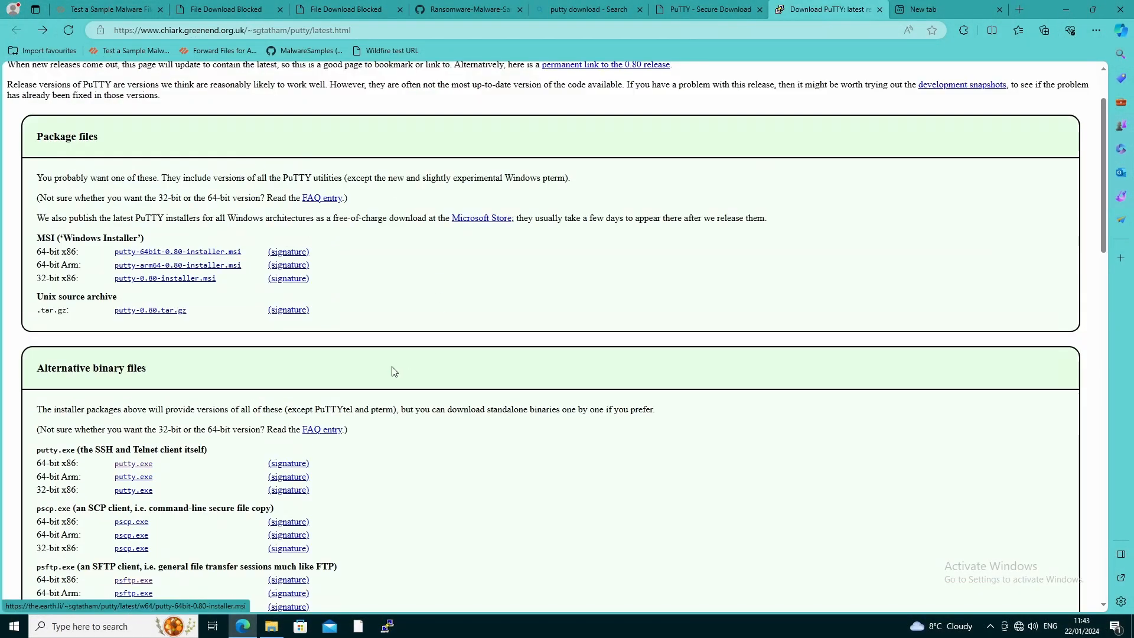
scroll(down, 3)
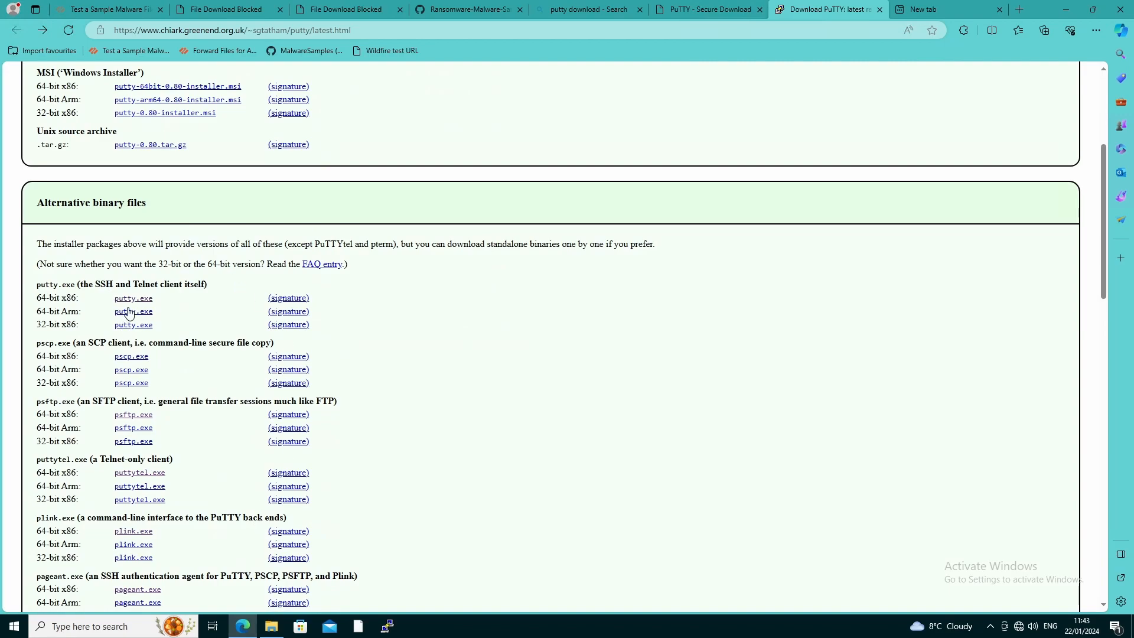
click(132, 312)
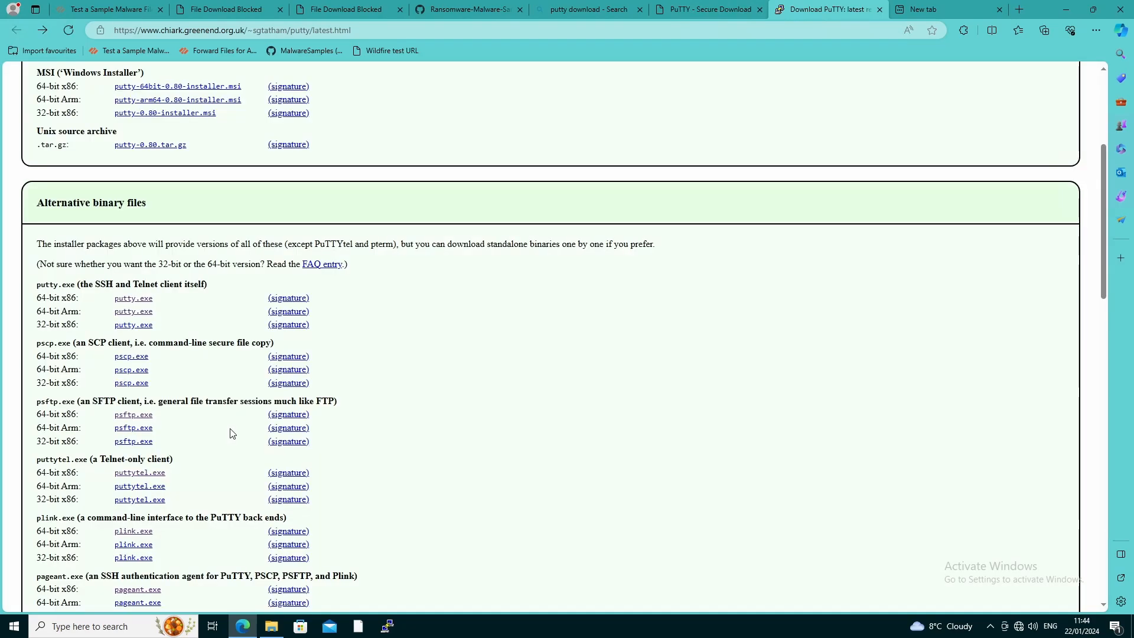
scroll(down, 3)
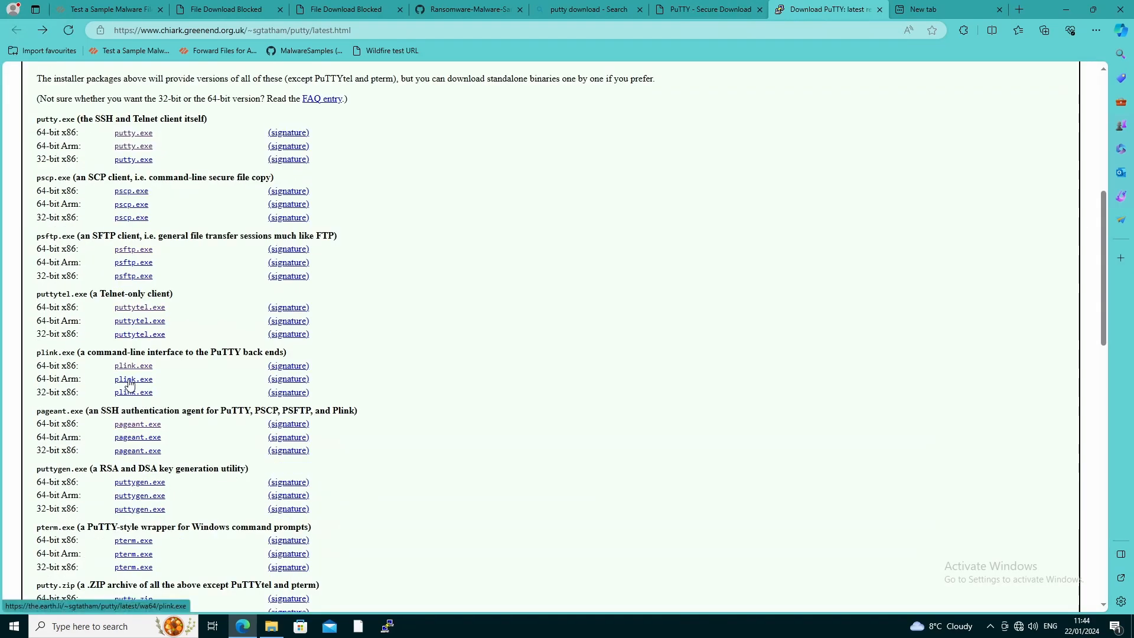
click(132, 378)
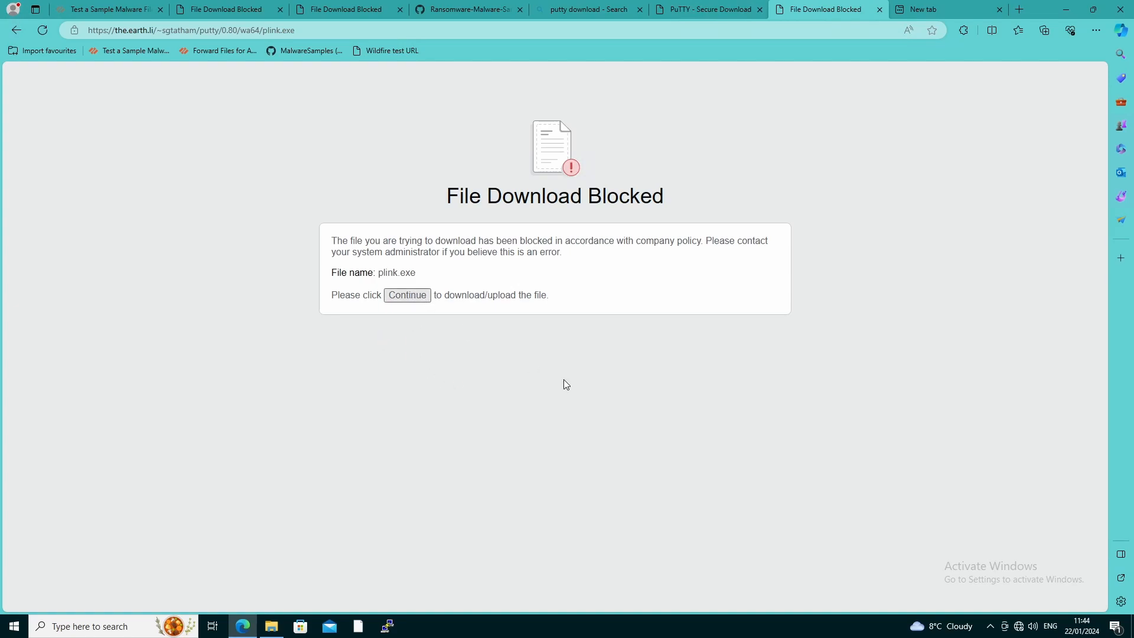
Continue the plink.exe download, confirm it in Downloads at 910 KB newest-first, and return to PuTTY
click(1044, 31)
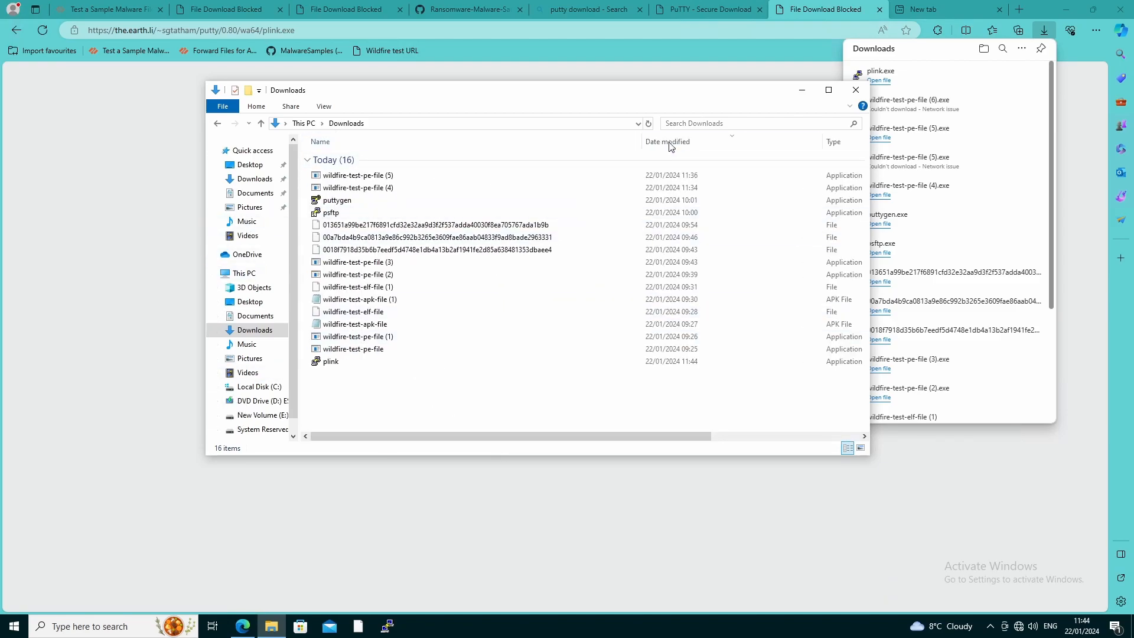
click(667, 141)
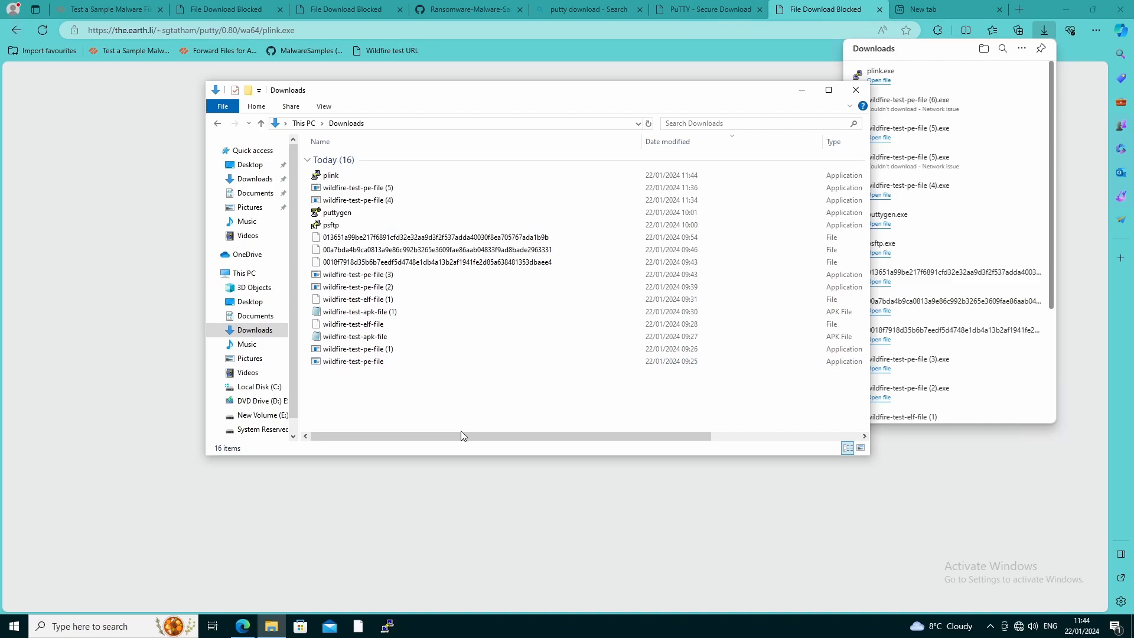
drag(463, 436, 770, 436)
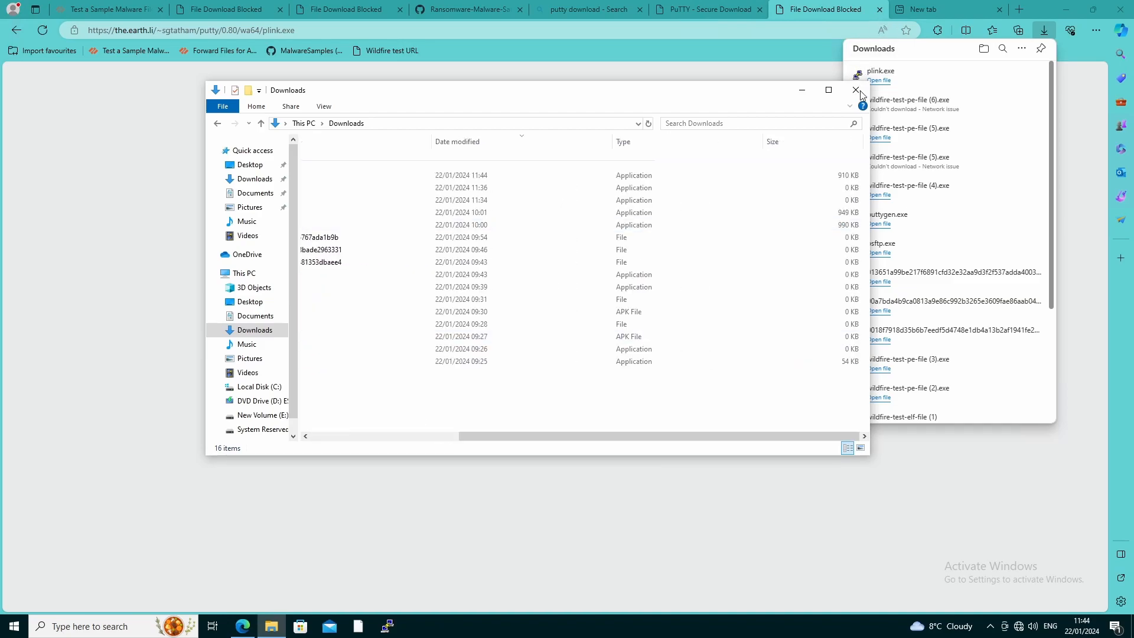
click(855, 89)
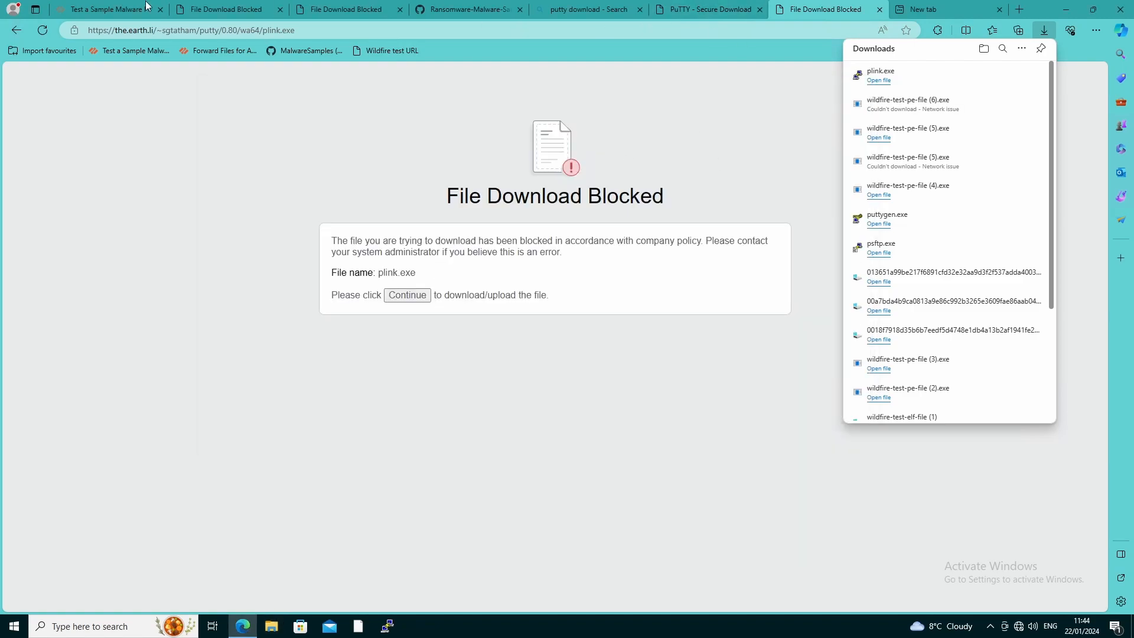
click(401, 531)
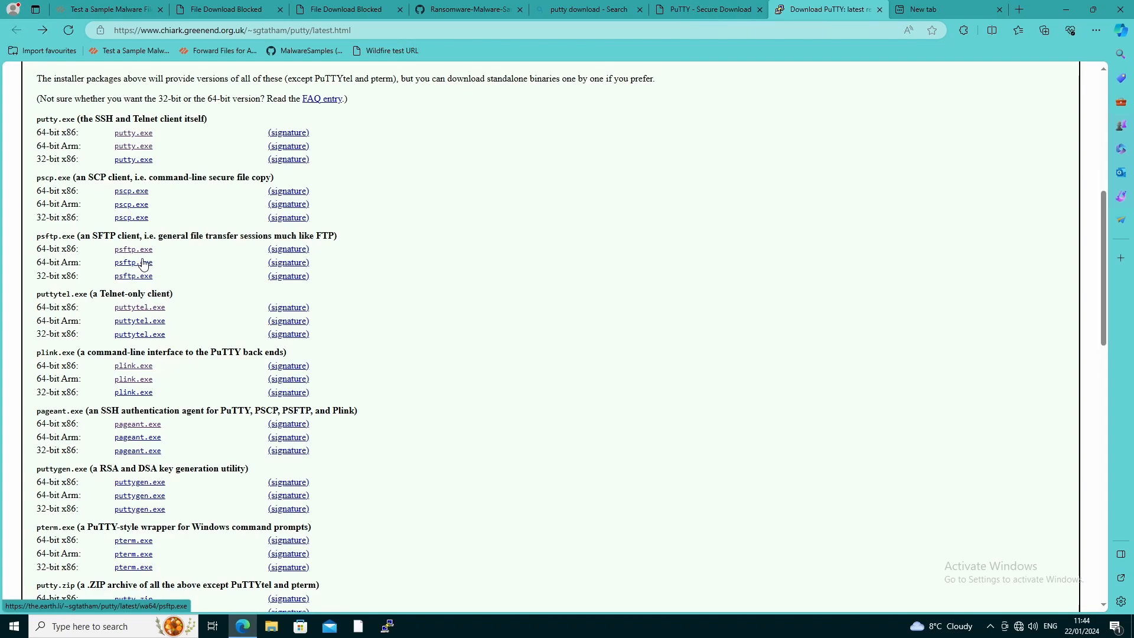
Keep the flagged psftp (1).exe download from the Edge Downloads flyout and close the Downloads folder window
click(1045, 31)
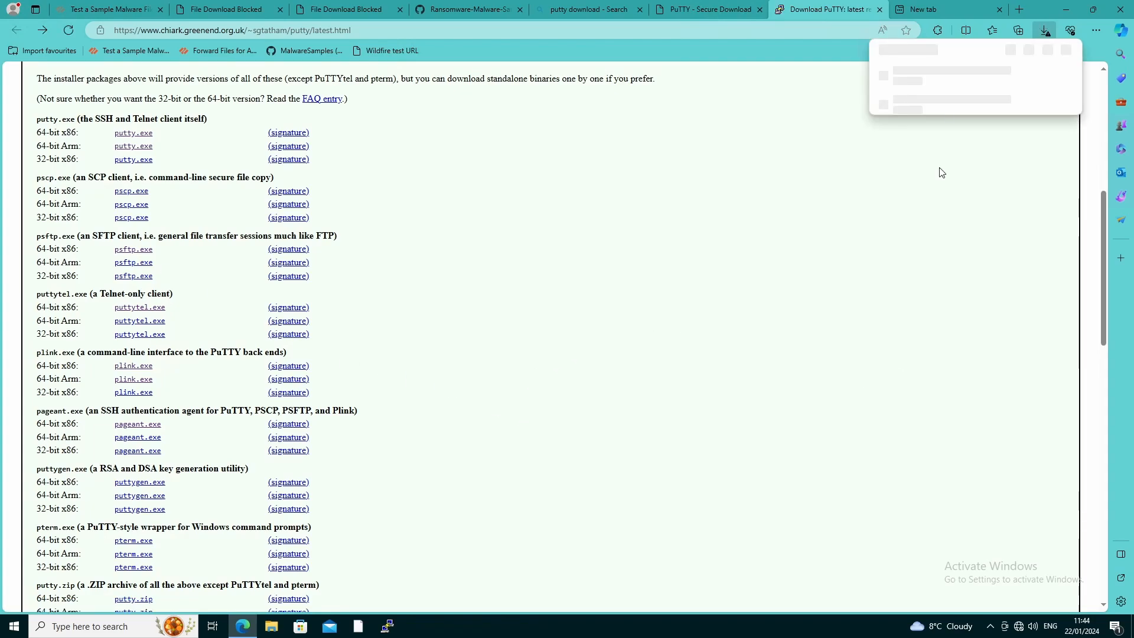
click(1044, 30)
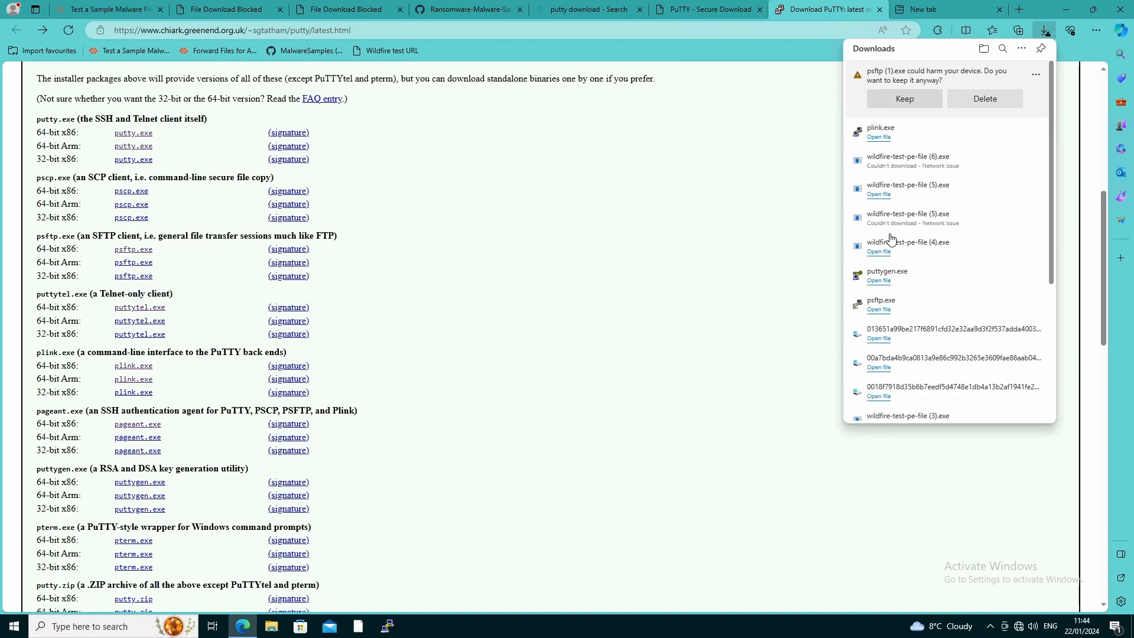
click(904, 99)
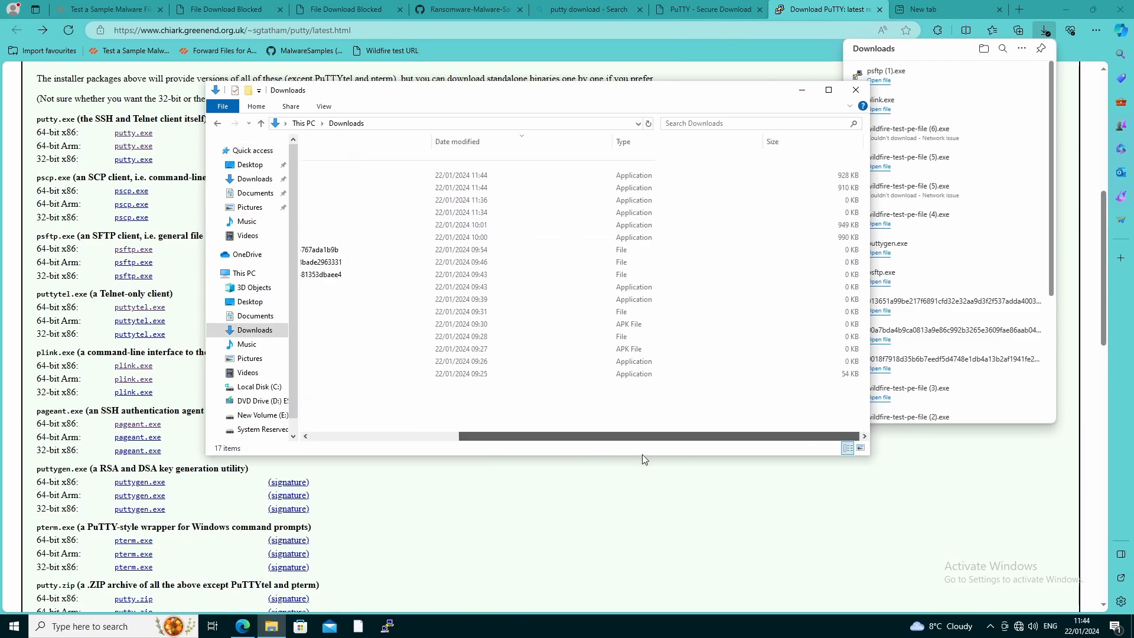
click(855, 90)
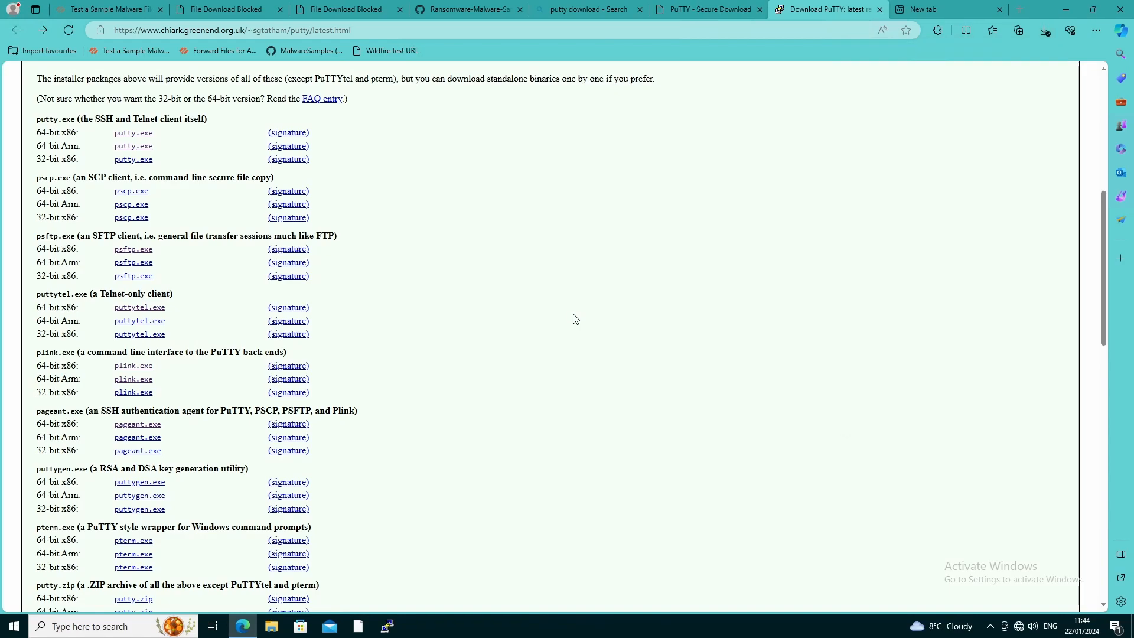
mouse_move(419, 390)
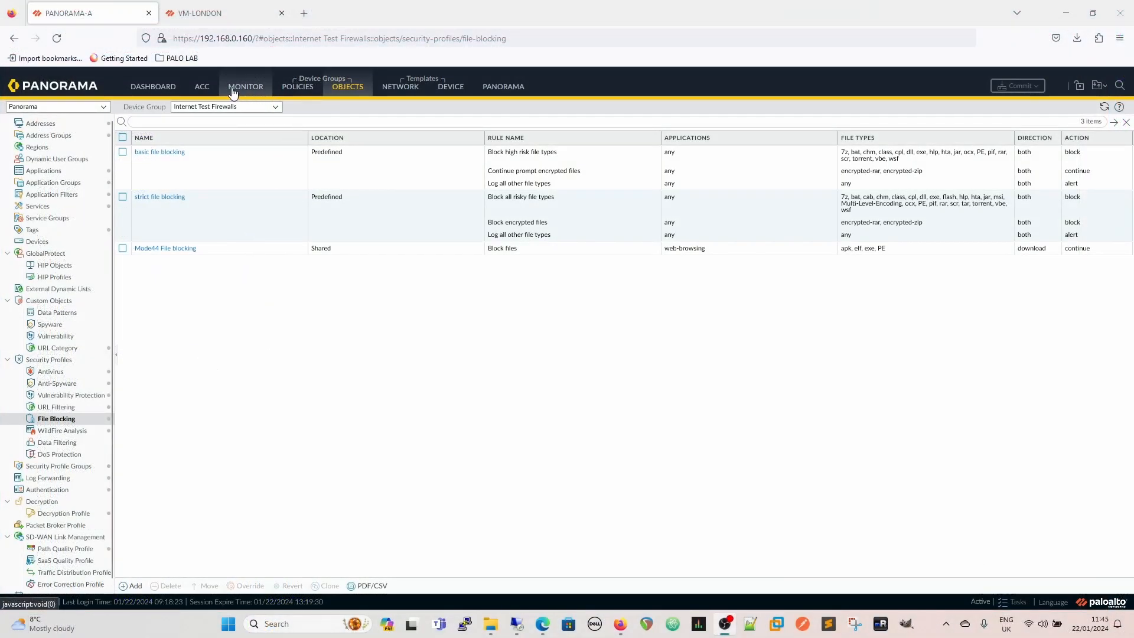
Show Panorama's Monitor Data Filtering log with the Test No Block wildfire-test-pe-file.exe entries
click(245, 87)
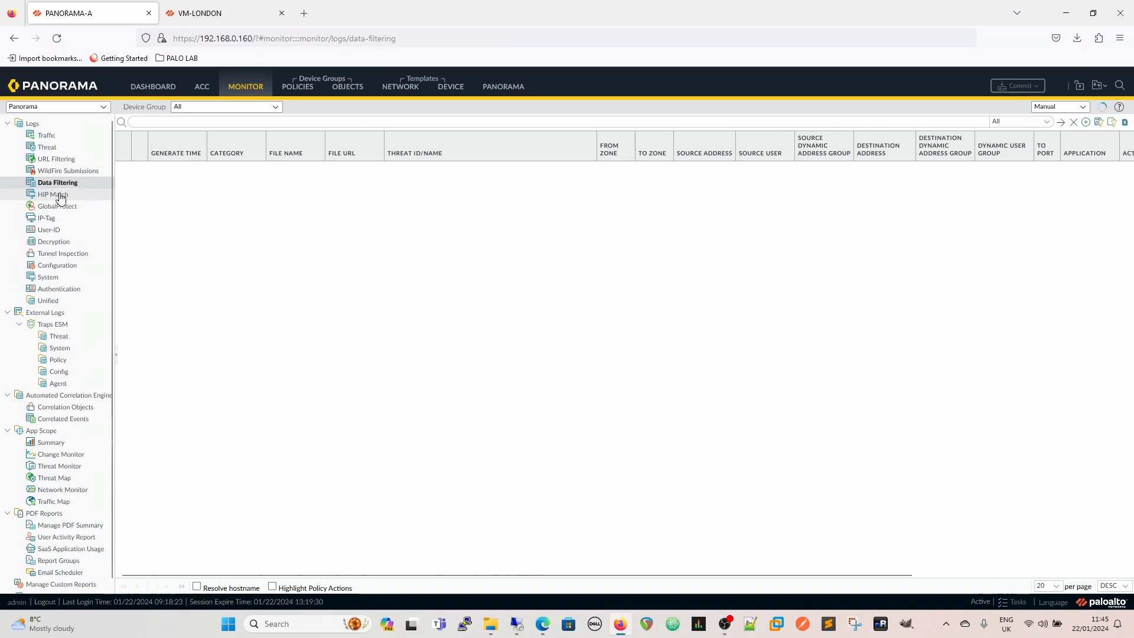
click(57, 182)
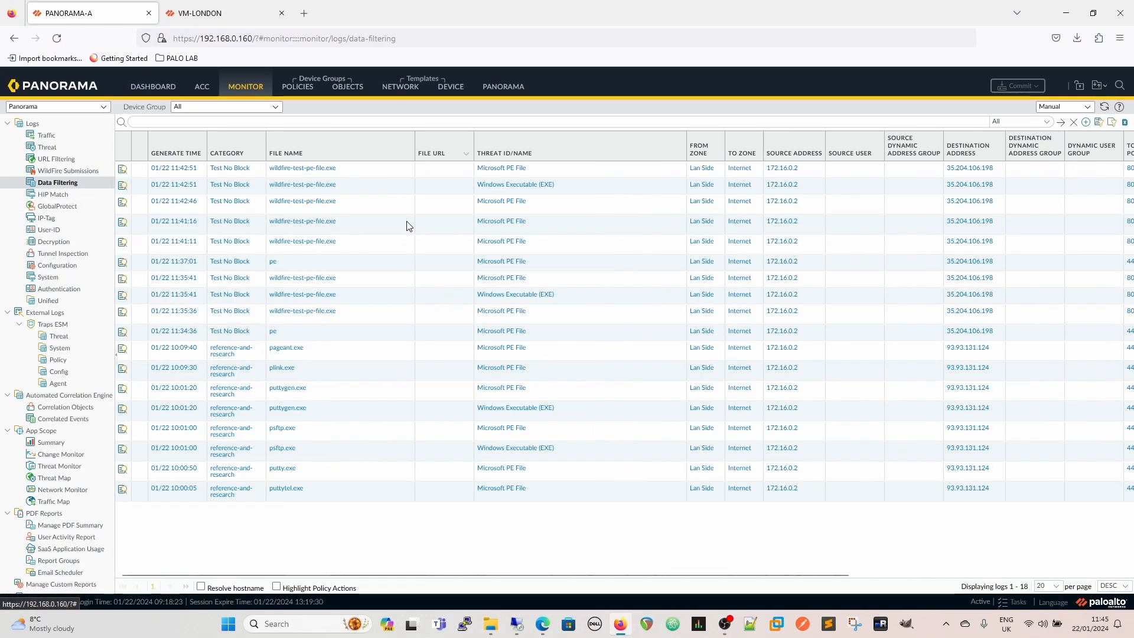
mouse_move(326, 181)
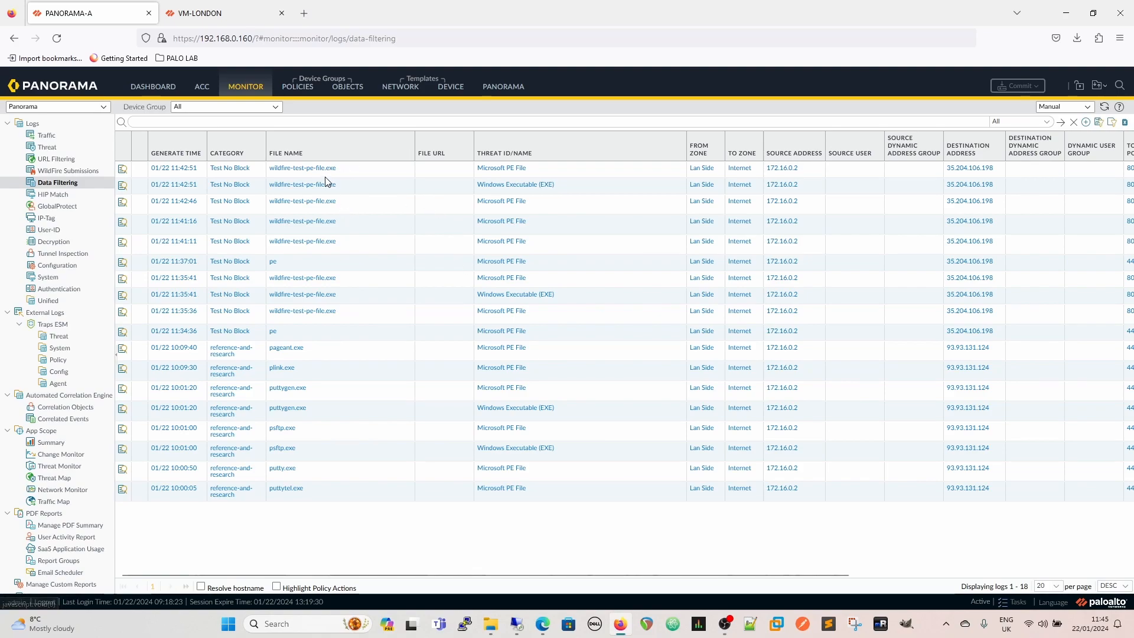
scroll(right, 3)
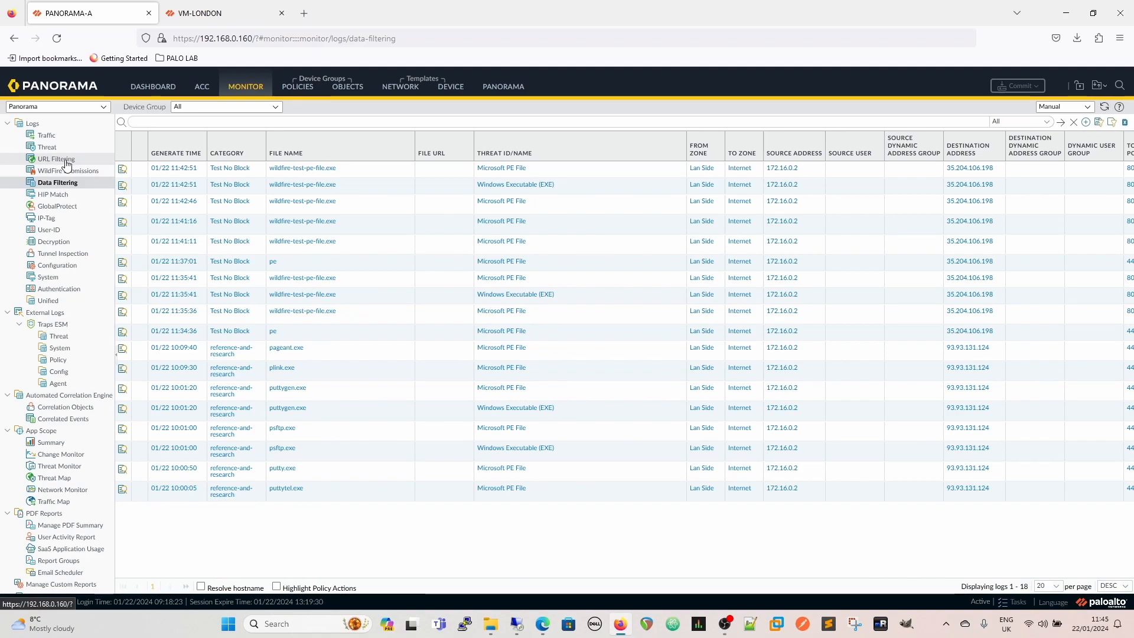
Show Panorama's Threat log with the reset-both ml-virus entries for wildfire-test-pe-file.exe
click(47, 147)
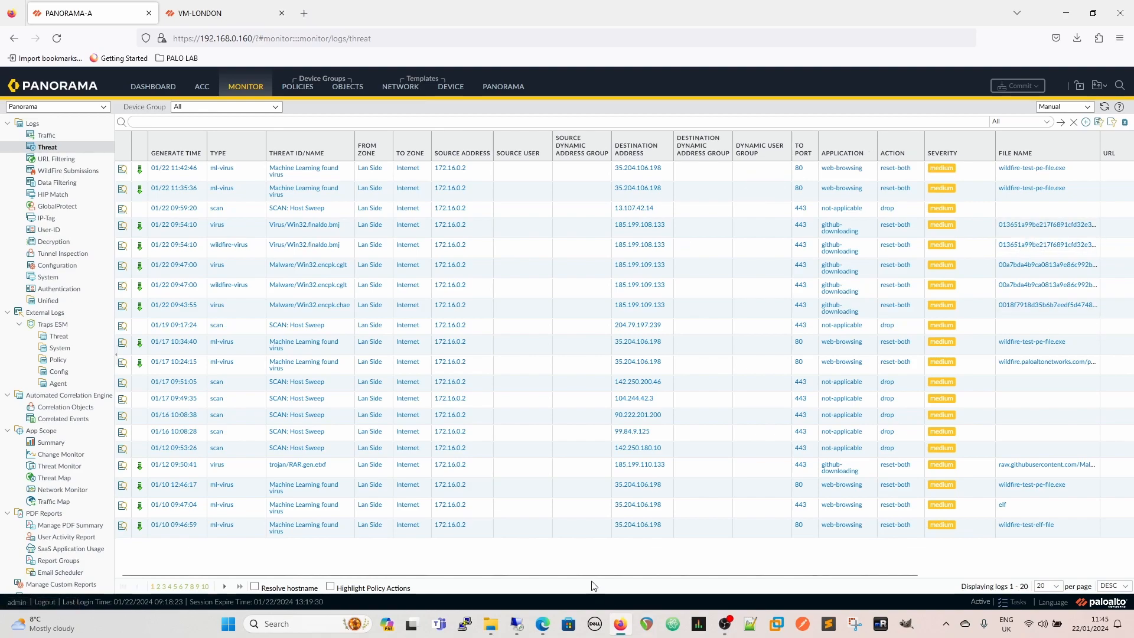
scroll(right, 3)
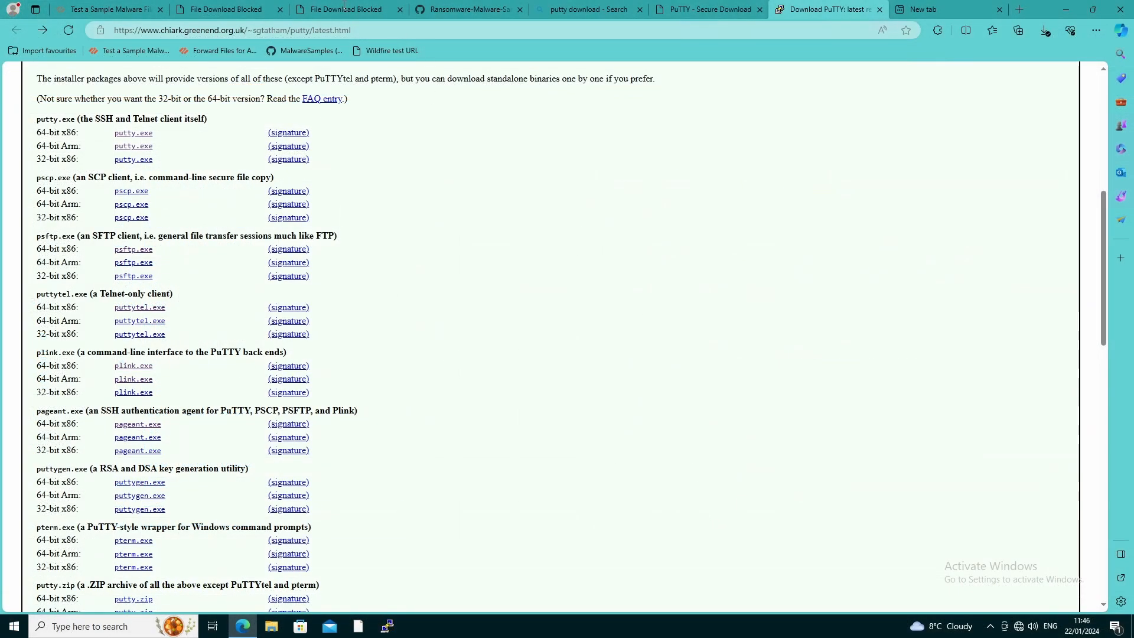
Download the 014e6cb4… ransomware sample from the Ransomware-Malware-Samples GitHub page and check it in Downloads
click(468, 10)
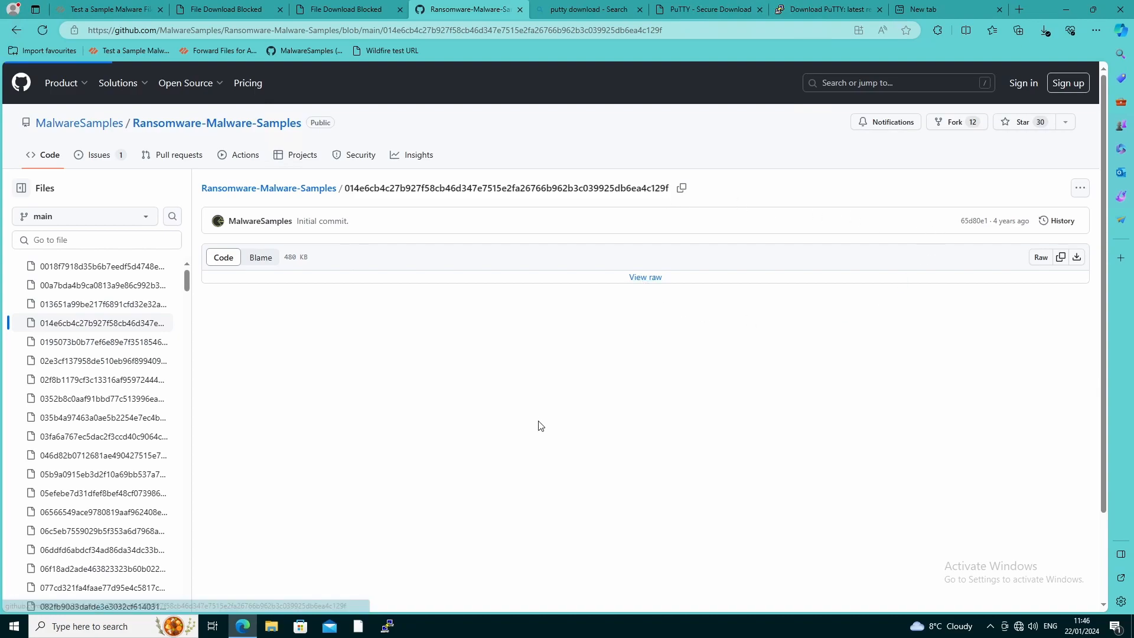
click(1044, 31)
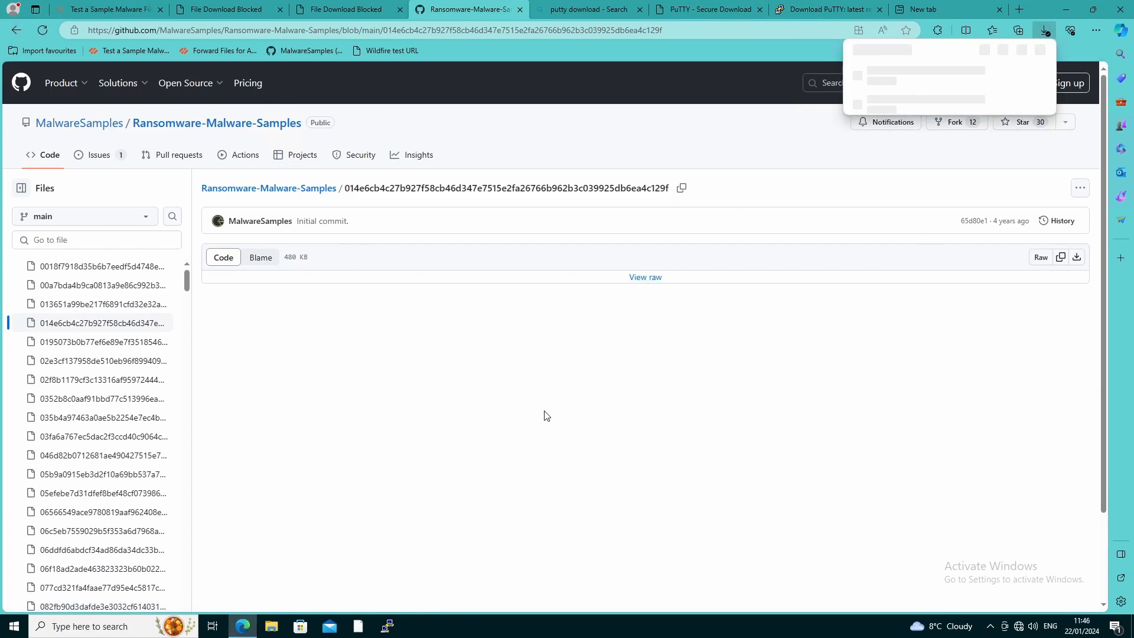
click(1044, 30)
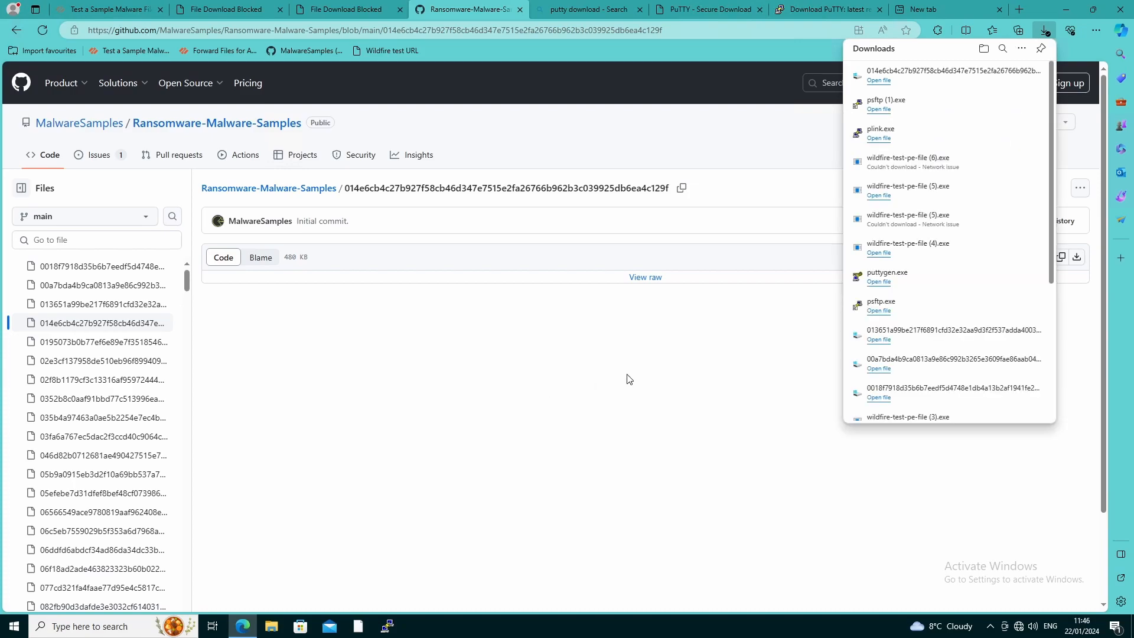
mouse_move(328, 415)
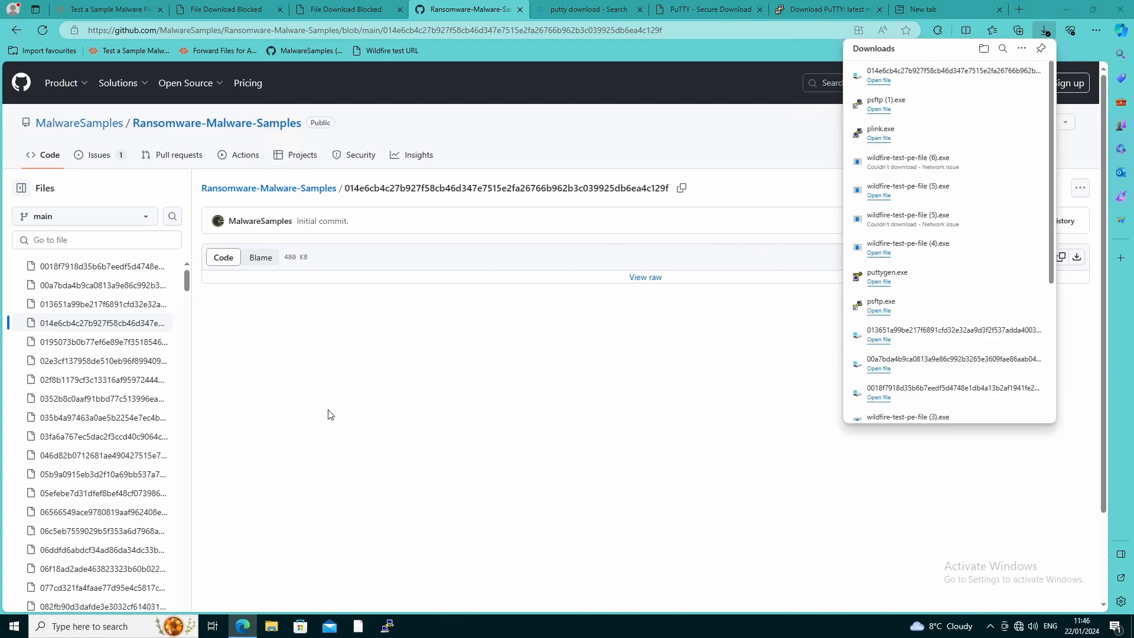
click(271, 626)
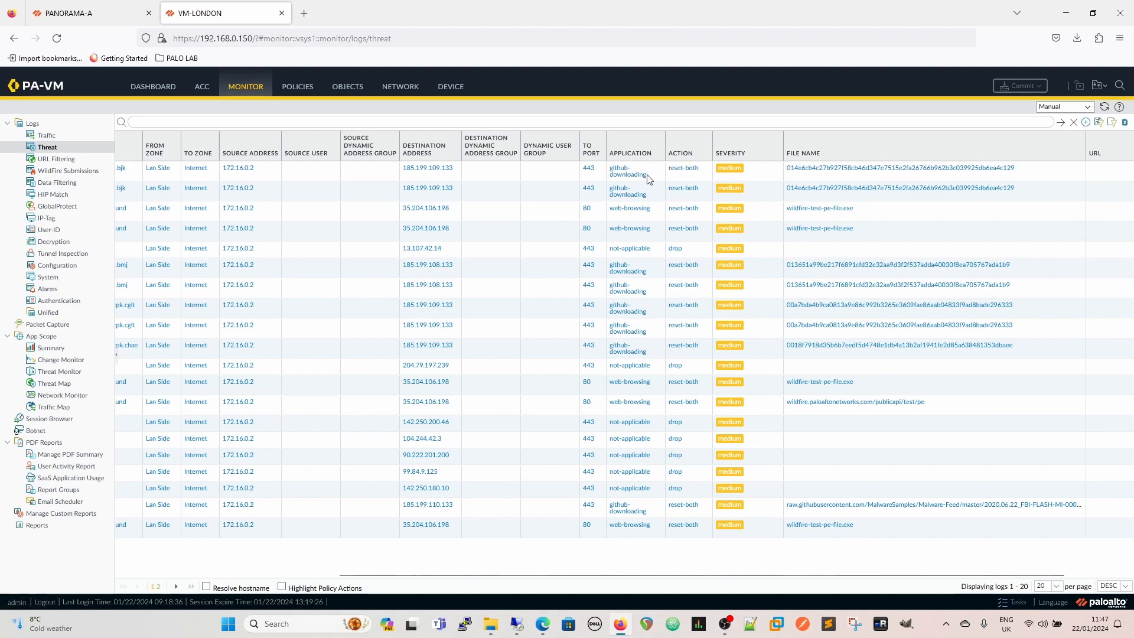
mouse_move(627, 191)
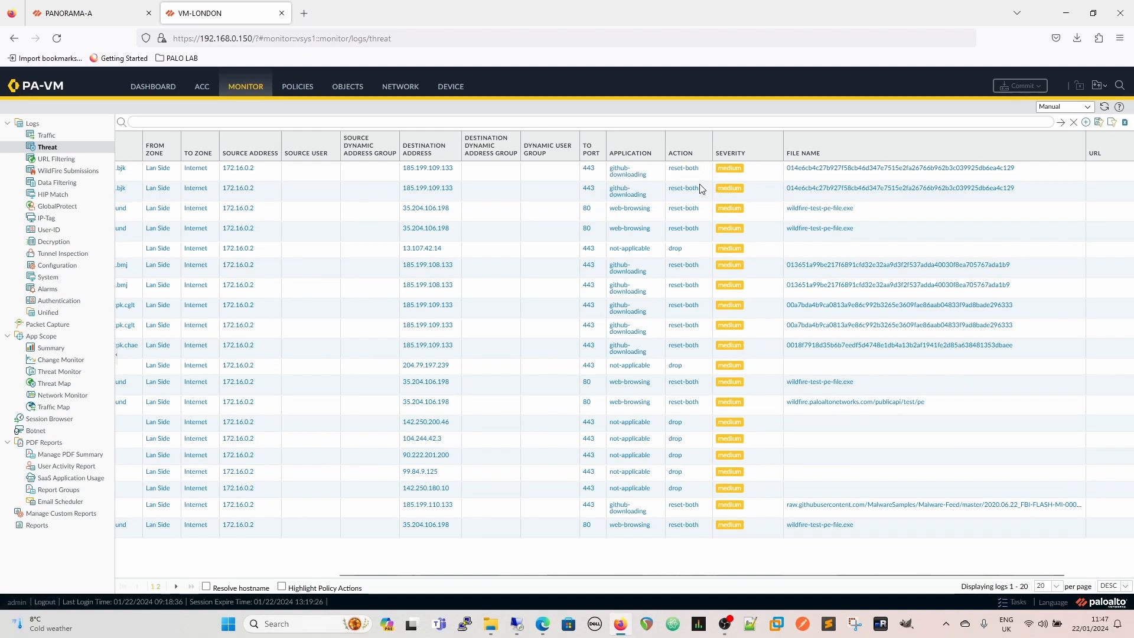
mouse_move(956, 198)
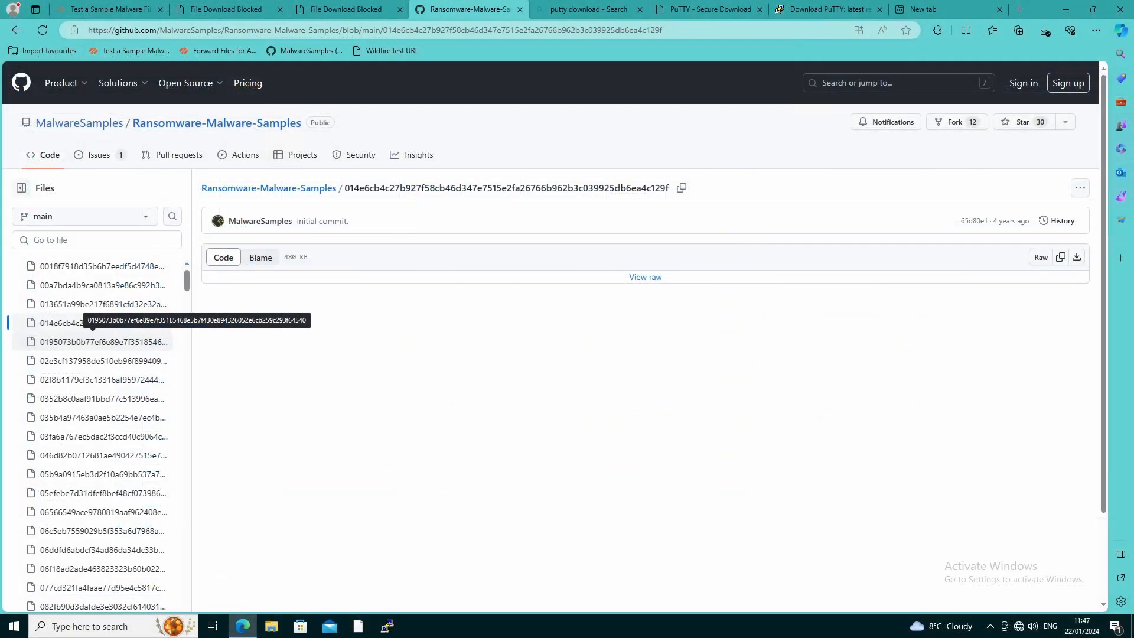
mouse_move(659, 196)
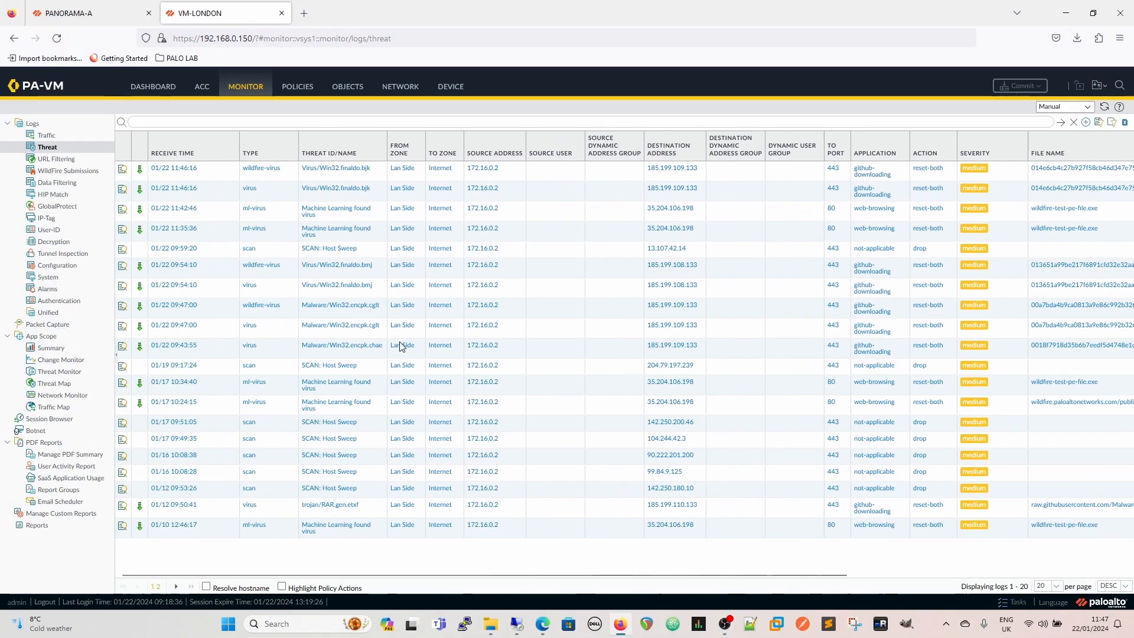
mouse_move(536, 263)
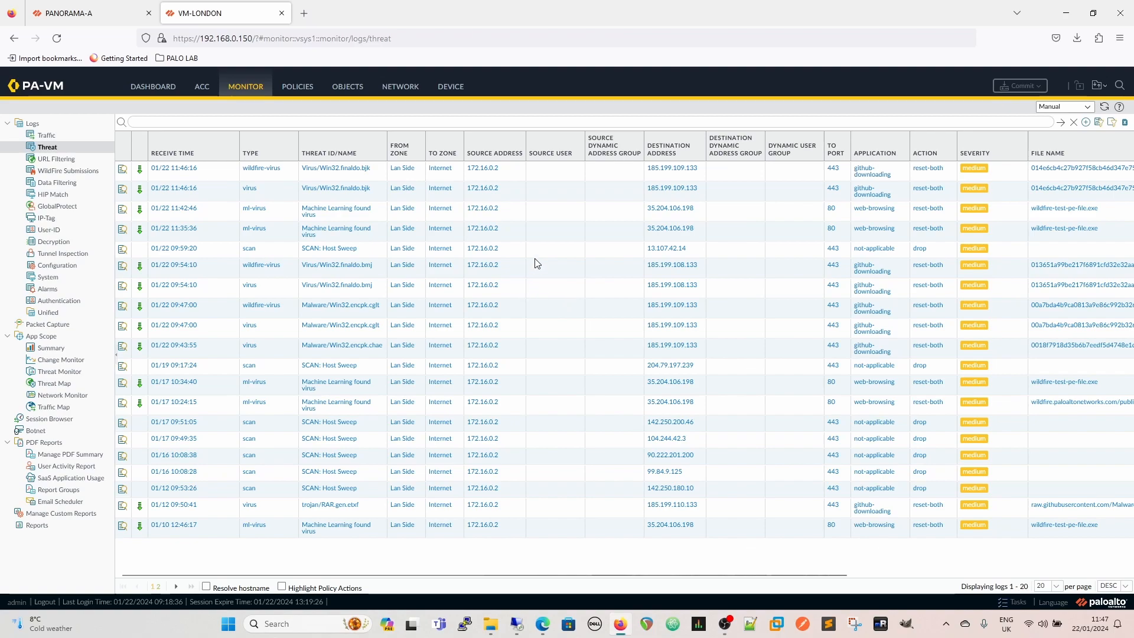
mouse_move(530, 234)
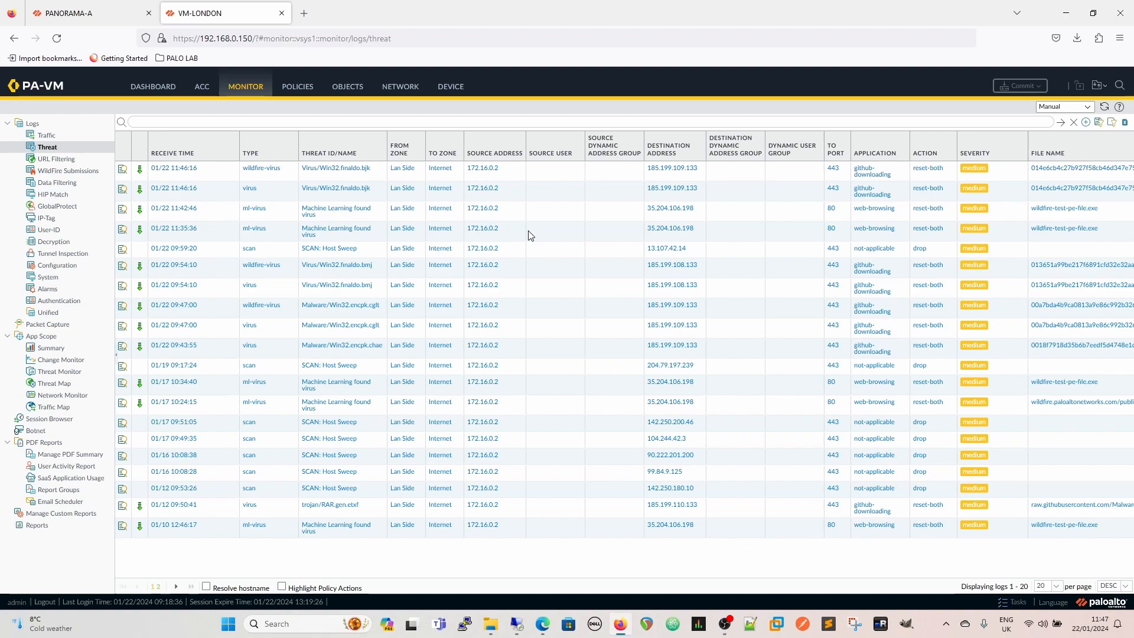
mouse_move(525, 385)
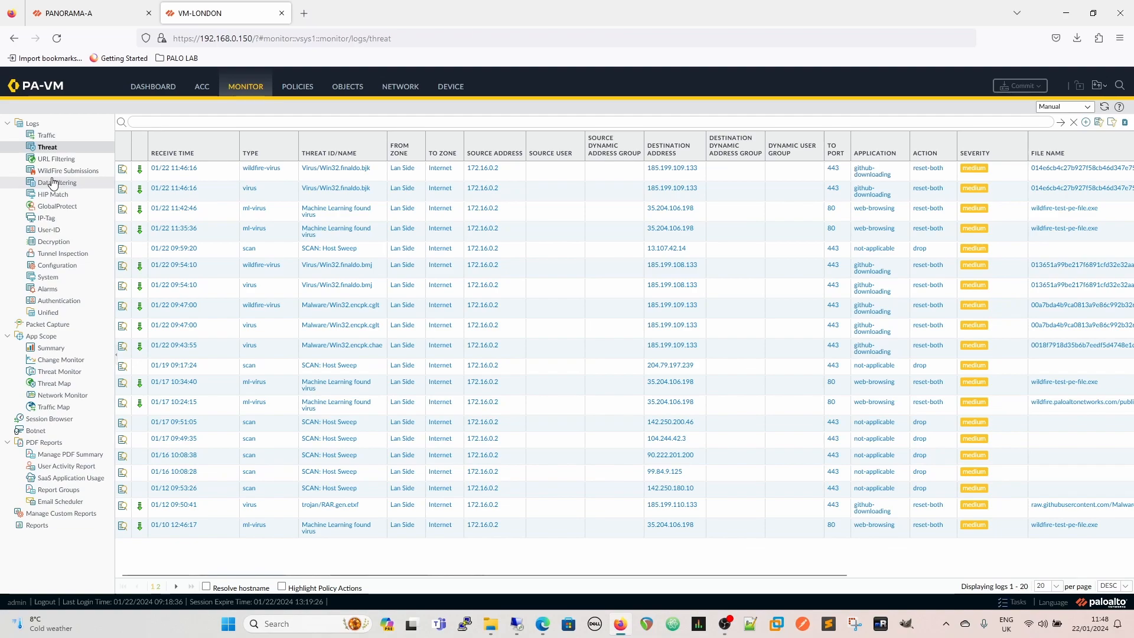
Show the PA-VM WildFire Submissions log with benign psftp.exe, plink.exe and puttygen.exe verdicts
click(69, 170)
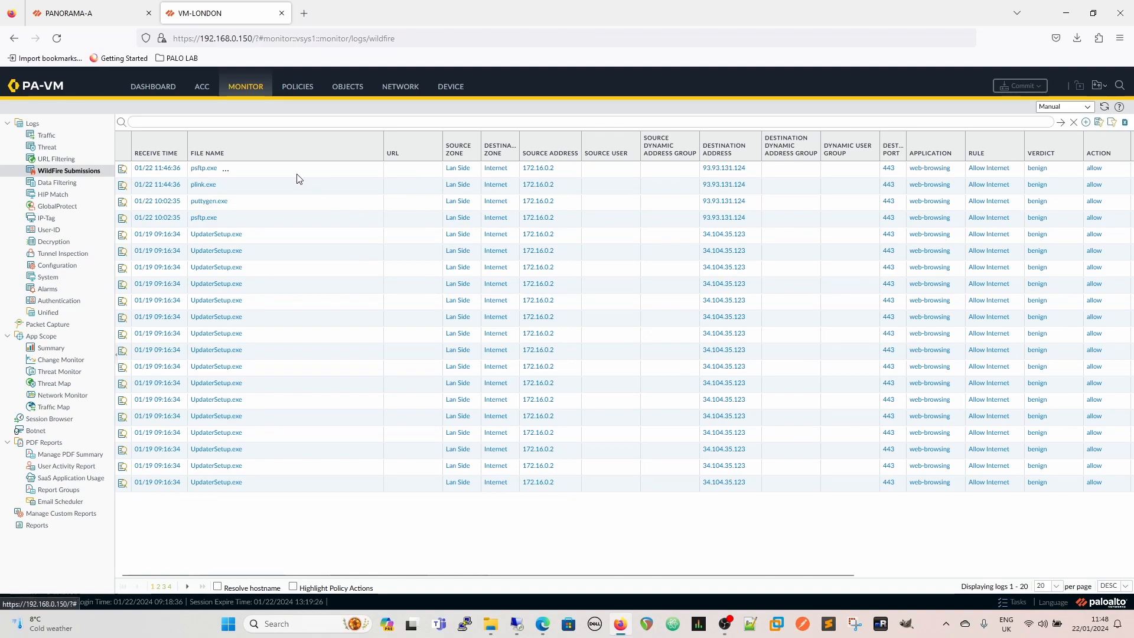
mouse_move(579, 572)
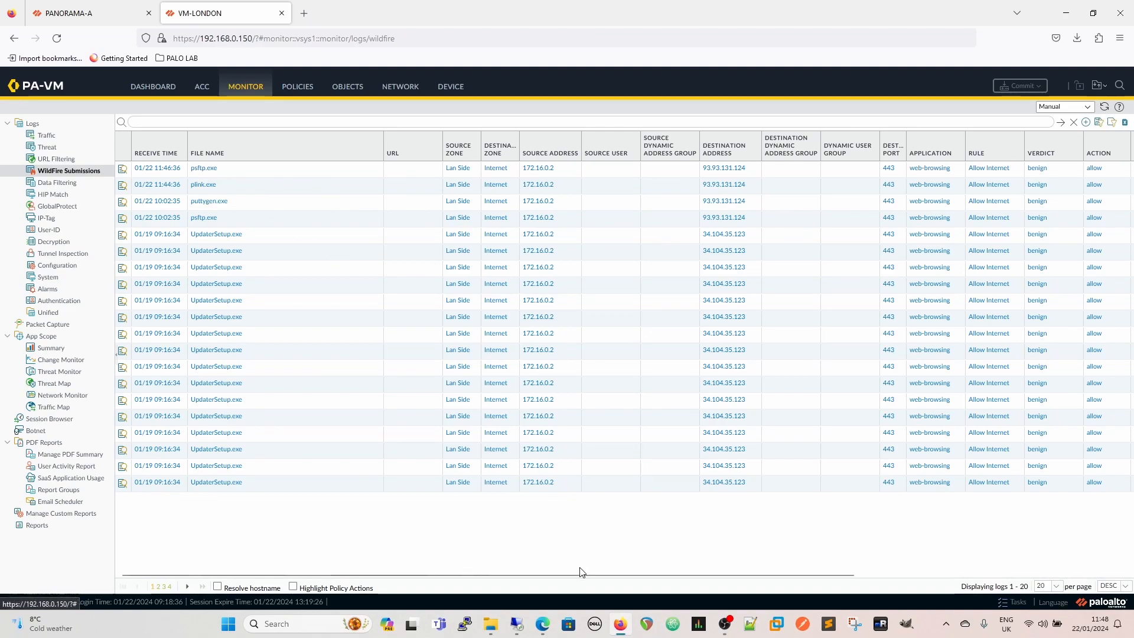
scroll(right, 3)
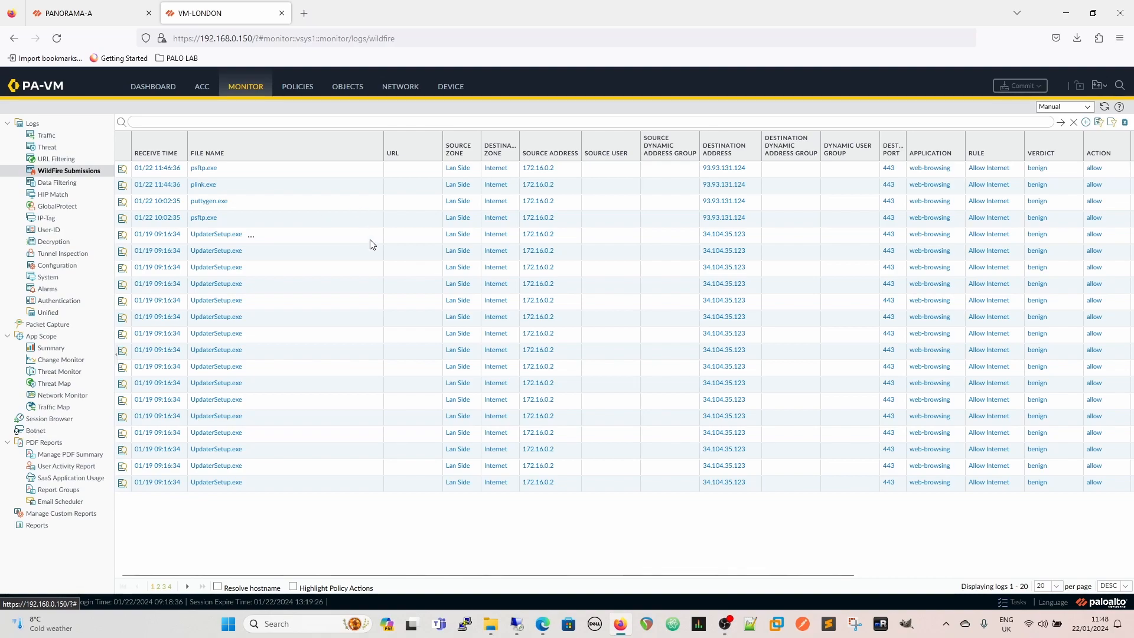
mouse_move(354, 246)
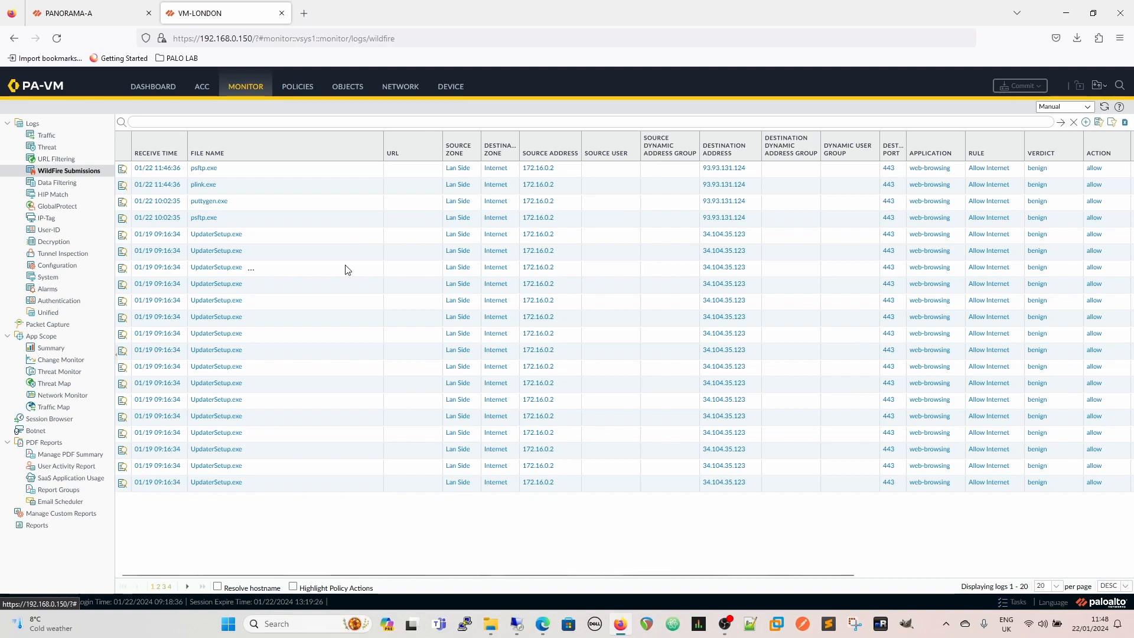
mouse_move(354, 265)
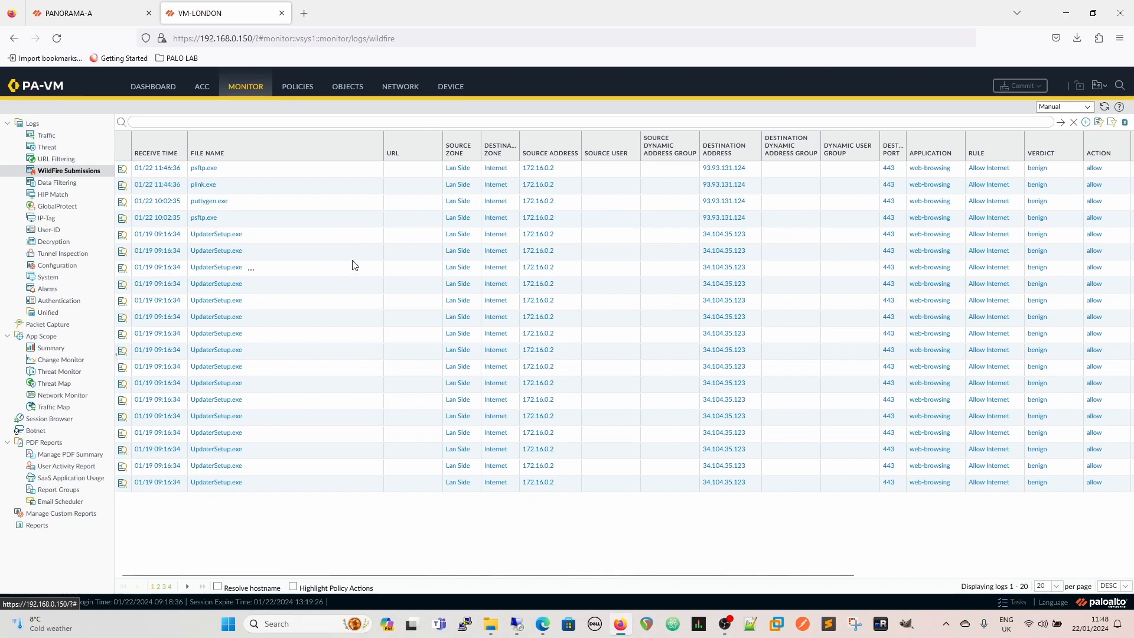